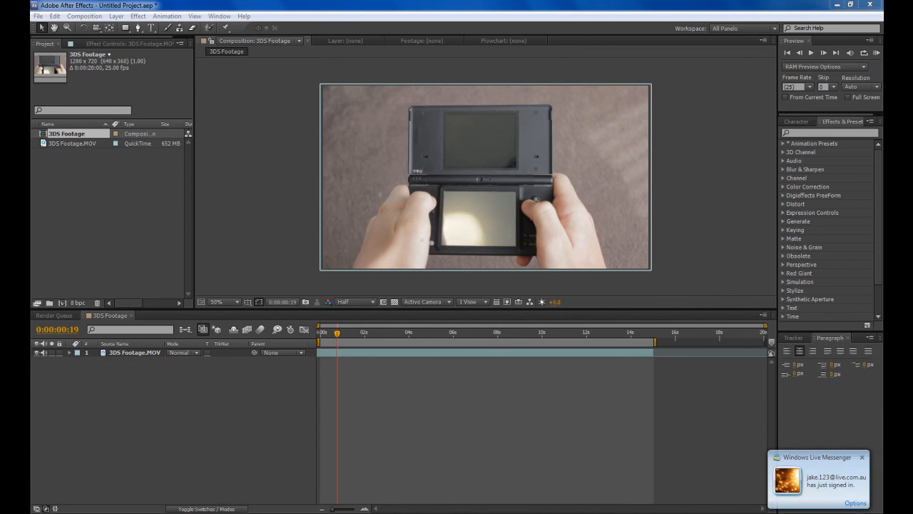
{"action": "mouse_move", "coordinate": [554, 245]}
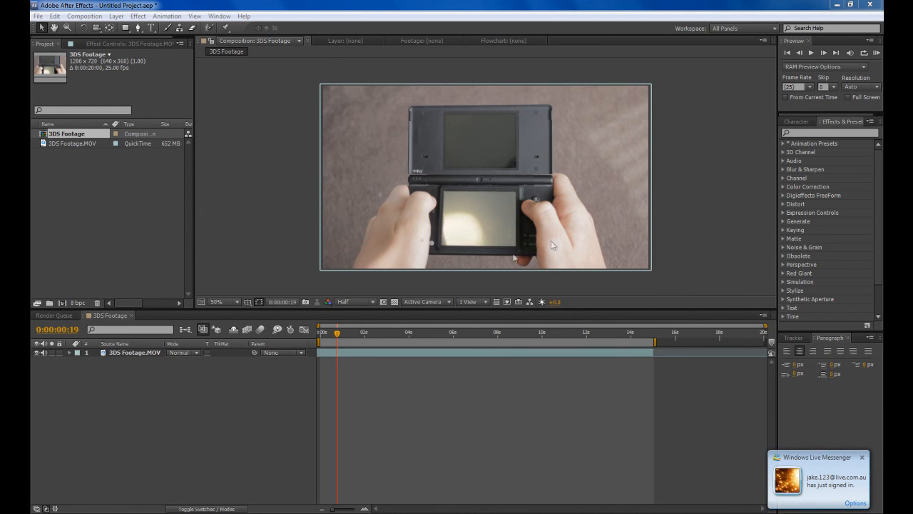
Add the 3DS Footage composition to the Render Queue and confirm its render settings.
{"action": "left_click", "coordinate": [455, 332]}
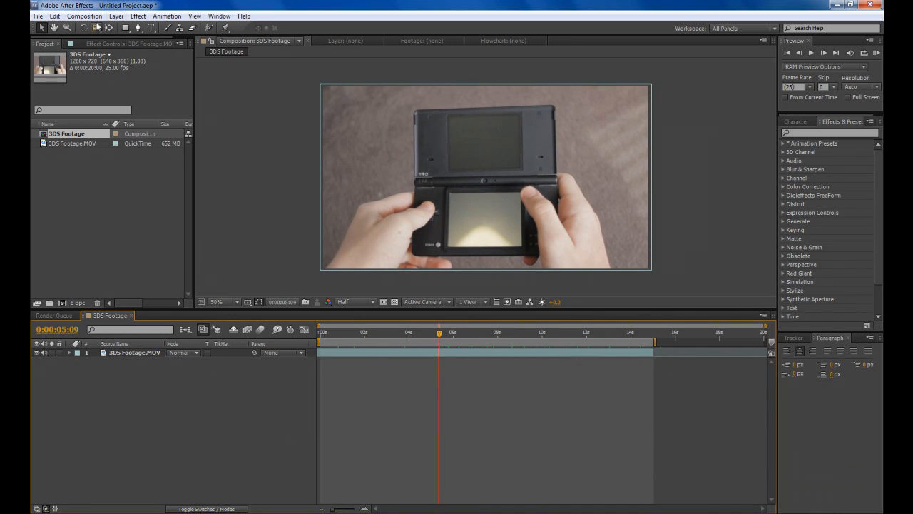
{"action": "left_click", "coordinate": [84, 15]}
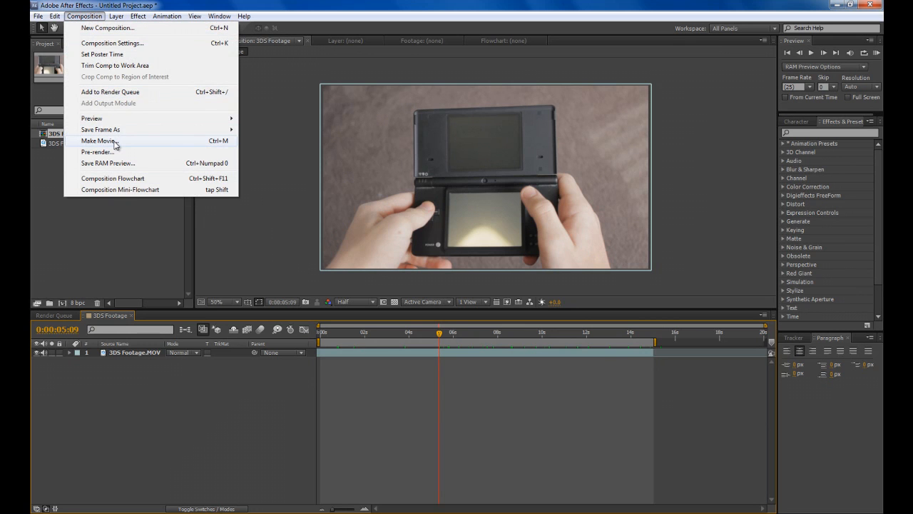
{"action": "left_click", "coordinate": [97, 141]}
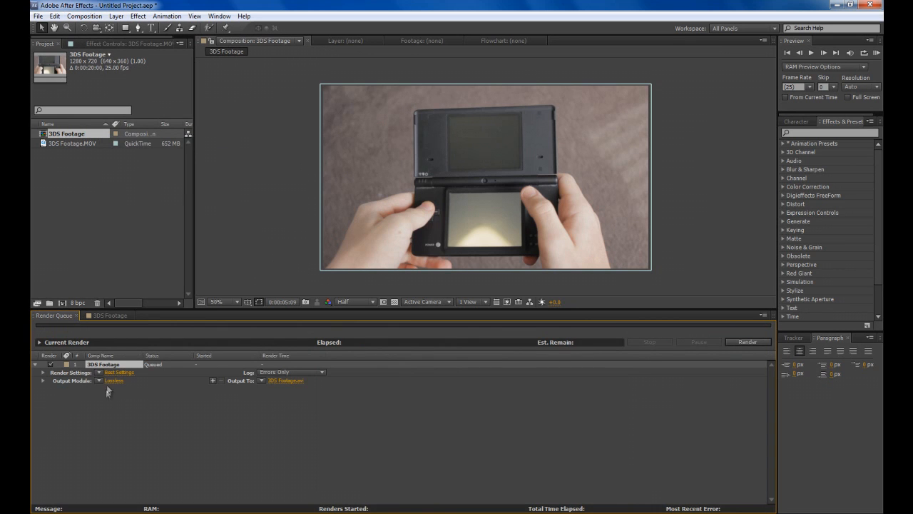
{"action": "left_click", "coordinate": [120, 372]}
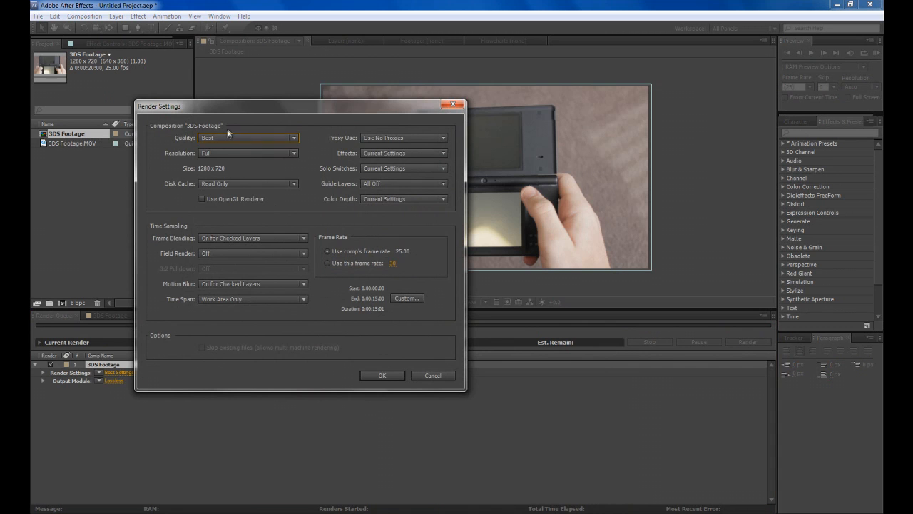
{"action": "left_click", "coordinate": [382, 375]}
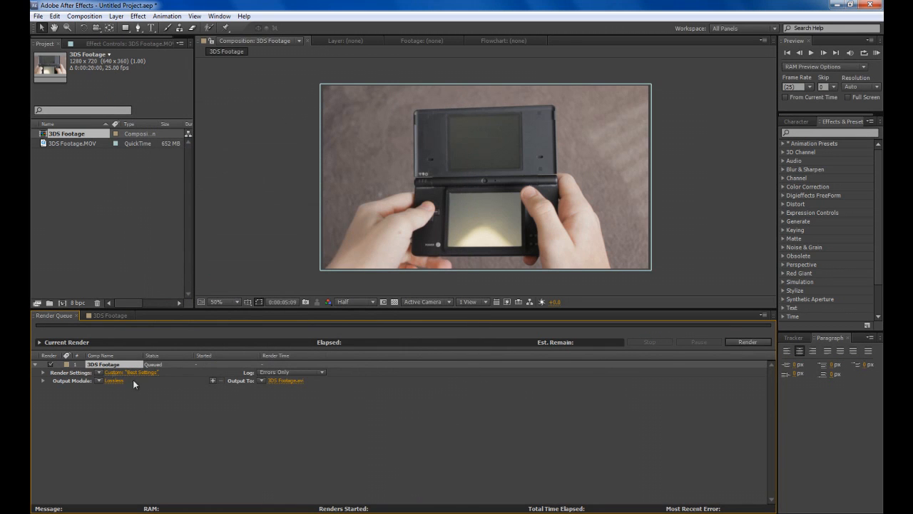
Set the output module to a JPEG Sequence at maximum quality.
{"action": "left_click", "coordinate": [114, 380]}
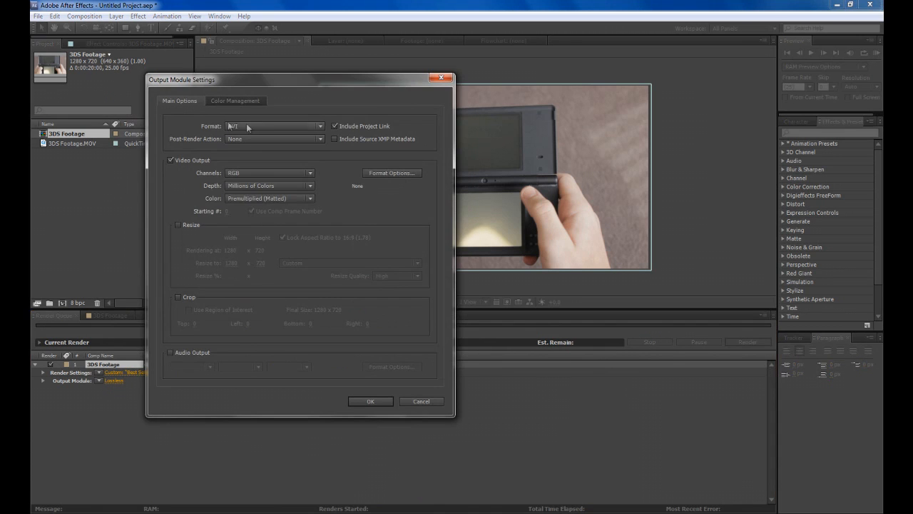
{"action": "left_click", "coordinate": [274, 125]}
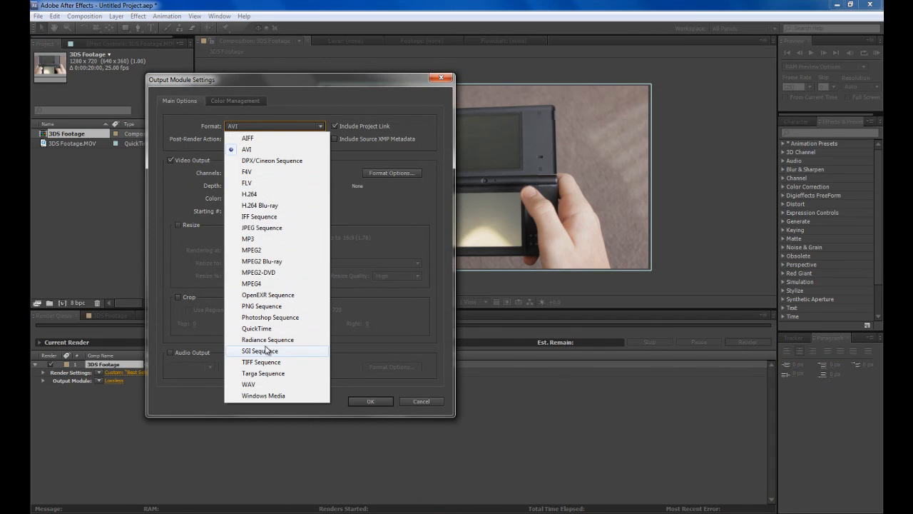
{"action": "mouse_move", "coordinate": [269, 272]}
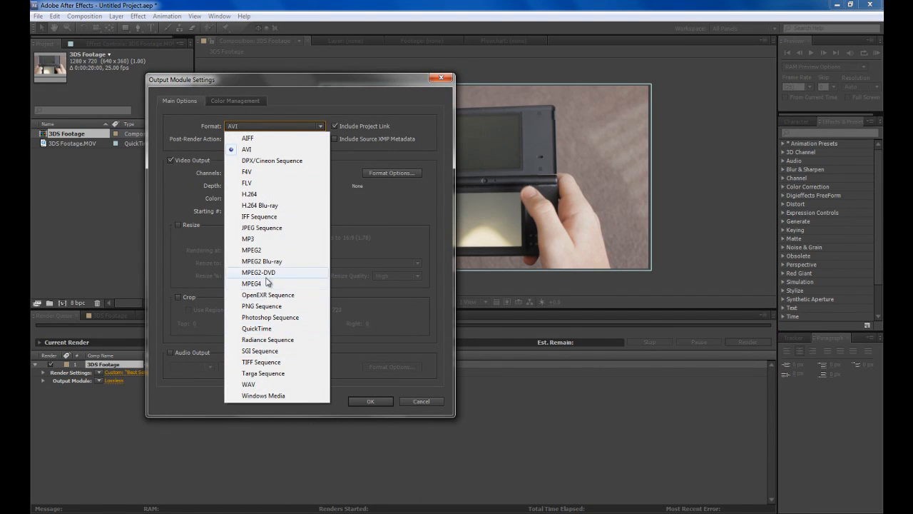
{"action": "left_click", "coordinate": [261, 227]}
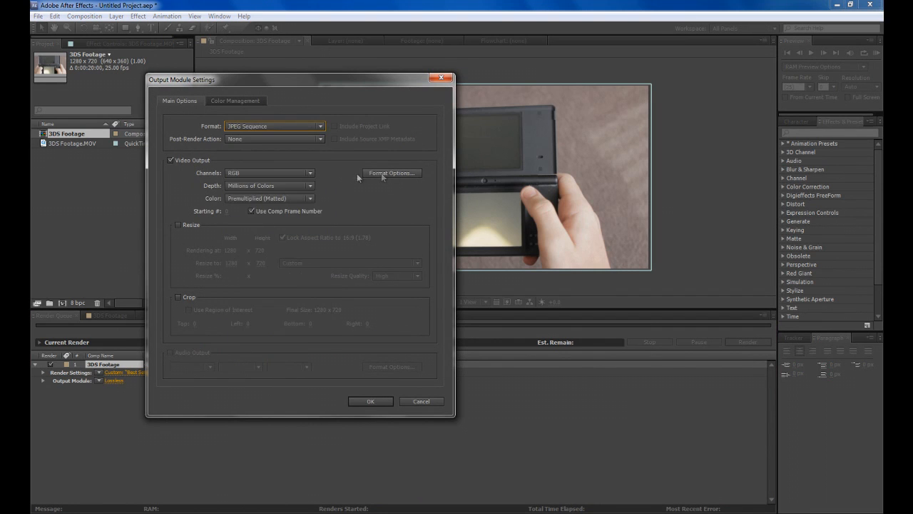
{"action": "left_click", "coordinate": [391, 173]}
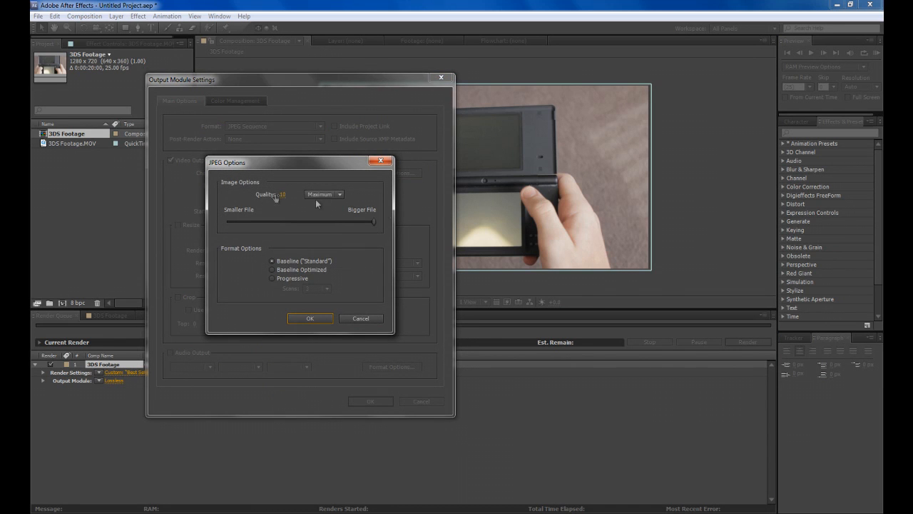
{"action": "left_click", "coordinate": [310, 318]}
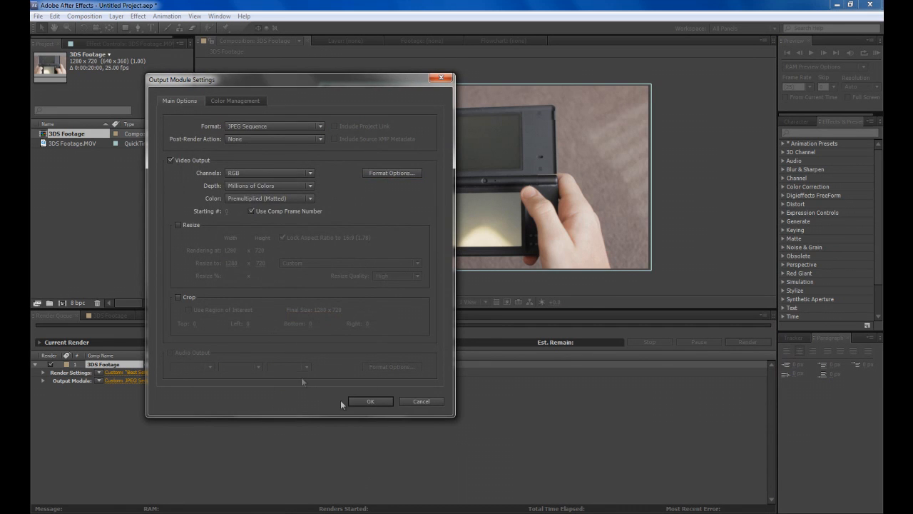
{"action": "left_click", "coordinate": [371, 401]}
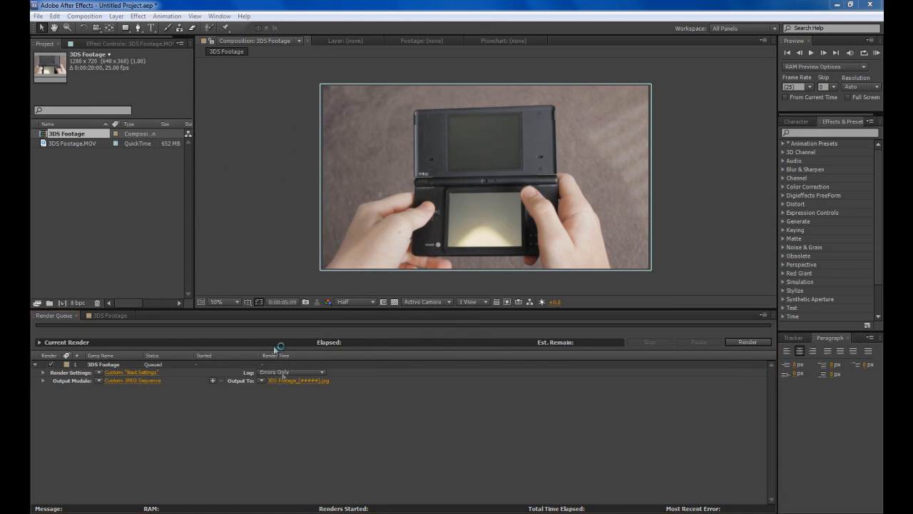
Output the frames to the Tutorial Jpeg folder and render the queue.
{"action": "left_click", "coordinate": [297, 379]}
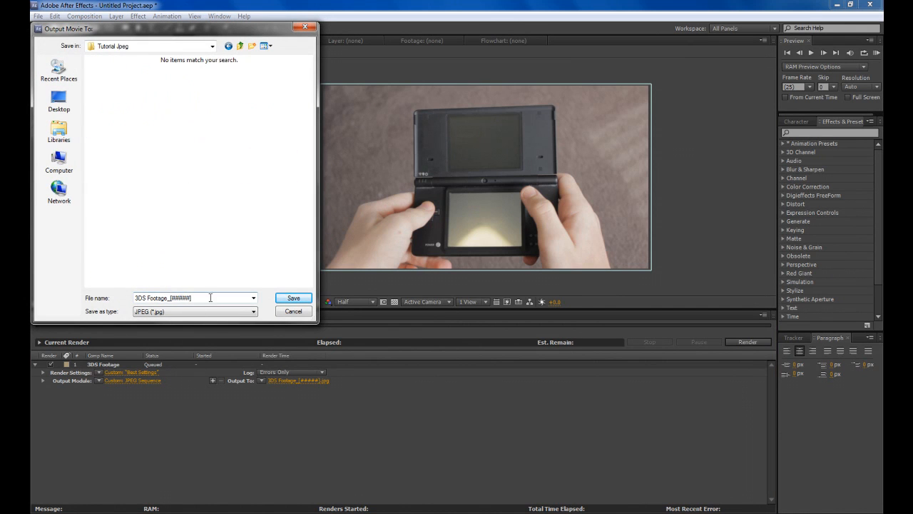
{"action": "left_click", "coordinate": [294, 298]}
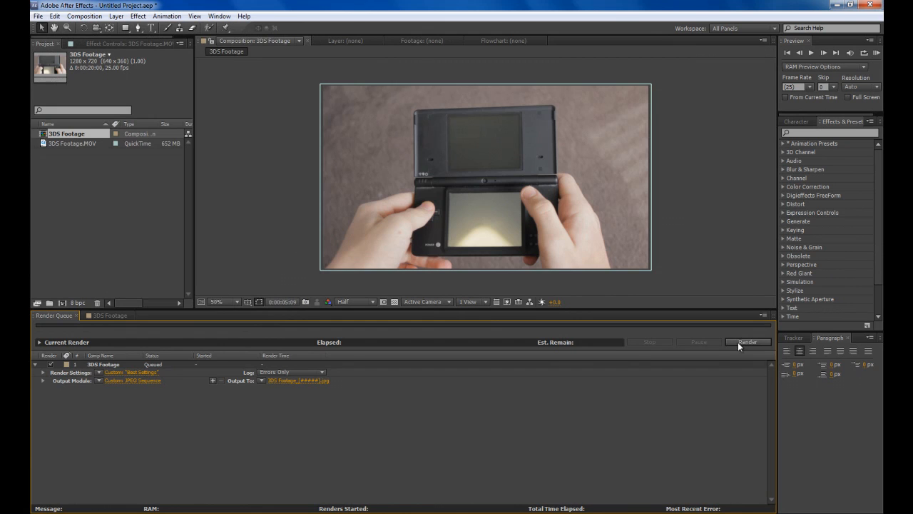
{"action": "left_click", "coordinate": [748, 343]}
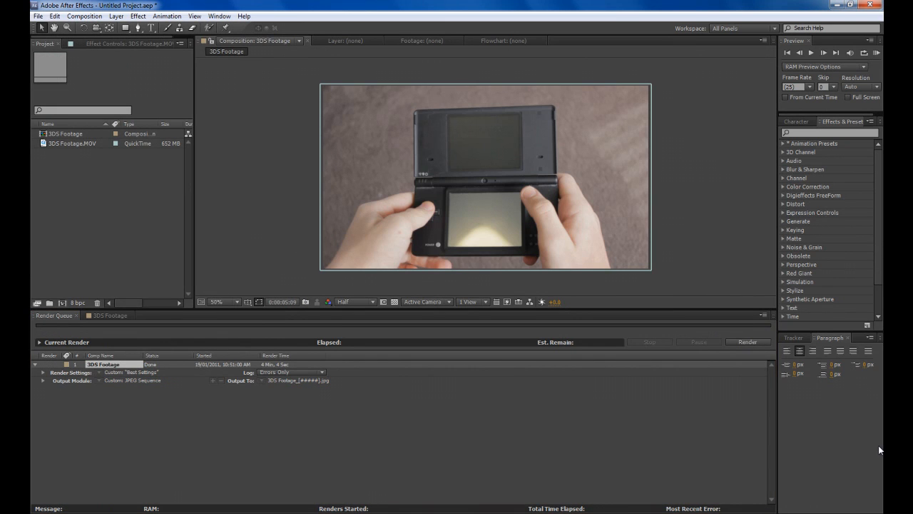
{"action": "mouse_move", "coordinate": [696, 391]}
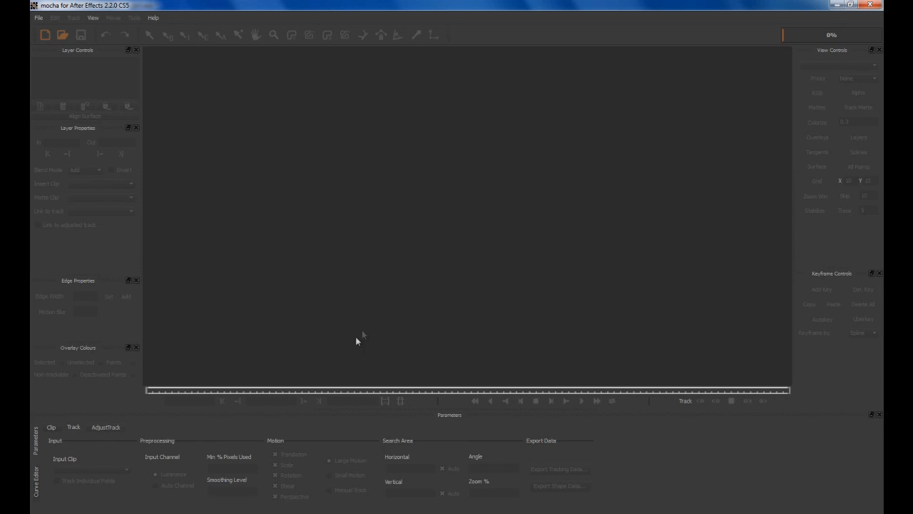
{"action": "mouse_move", "coordinate": [335, 399]}
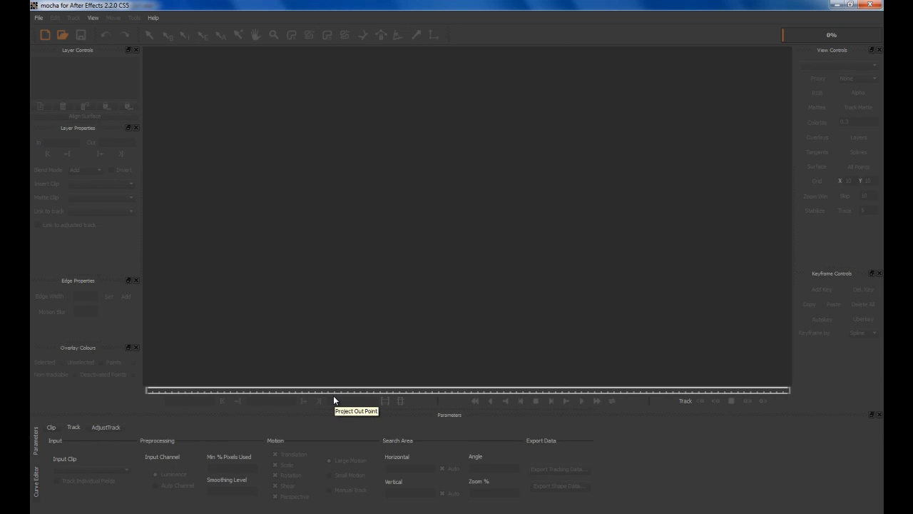
{"action": "mouse_move", "coordinate": [263, 130]}
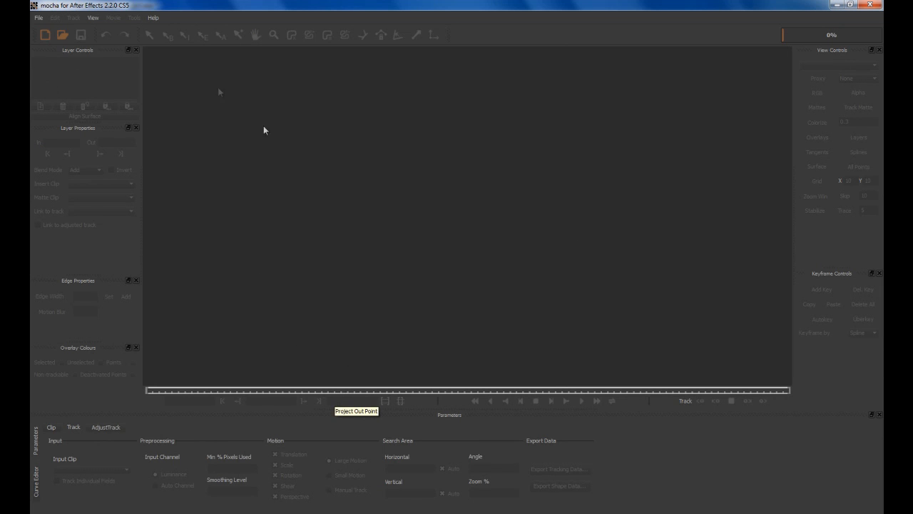
{"action": "mouse_move", "coordinate": [46, 34]}
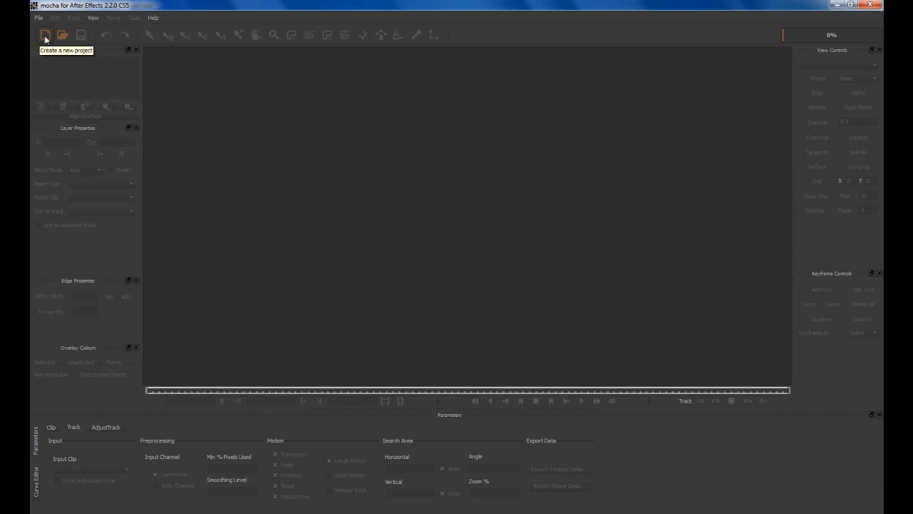
Start a new mocha project using the first 3DS Footage frame from the Tutorial Jpeg folder as the clip.
{"action": "left_click", "coordinate": [46, 34]}
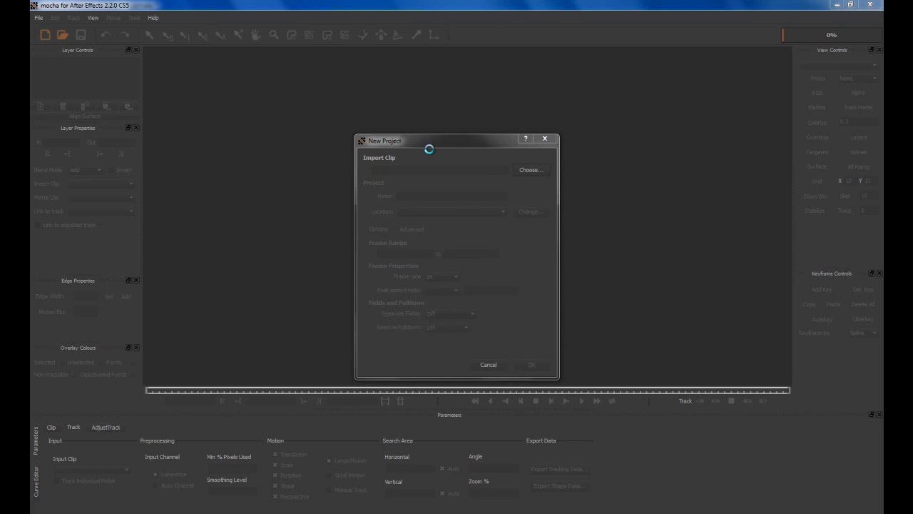
{"action": "left_click", "coordinate": [531, 170]}
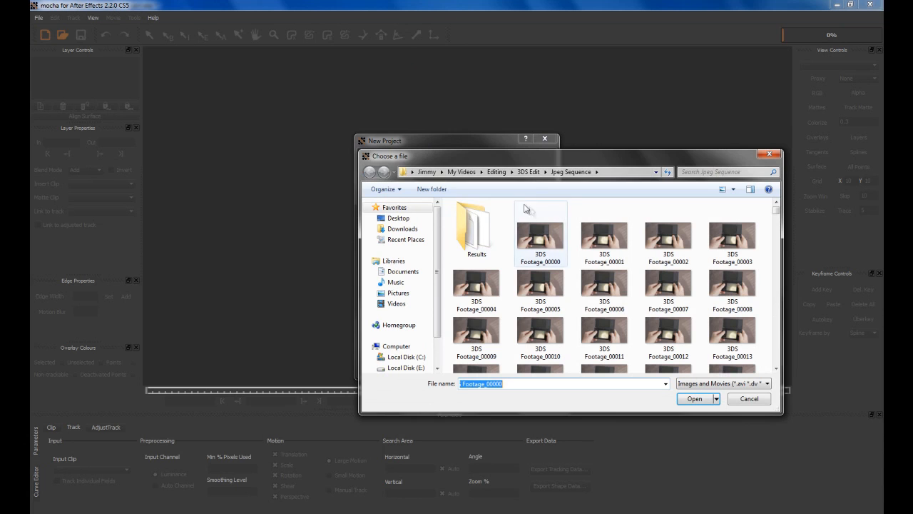
{"action": "left_click", "coordinate": [369, 171]}
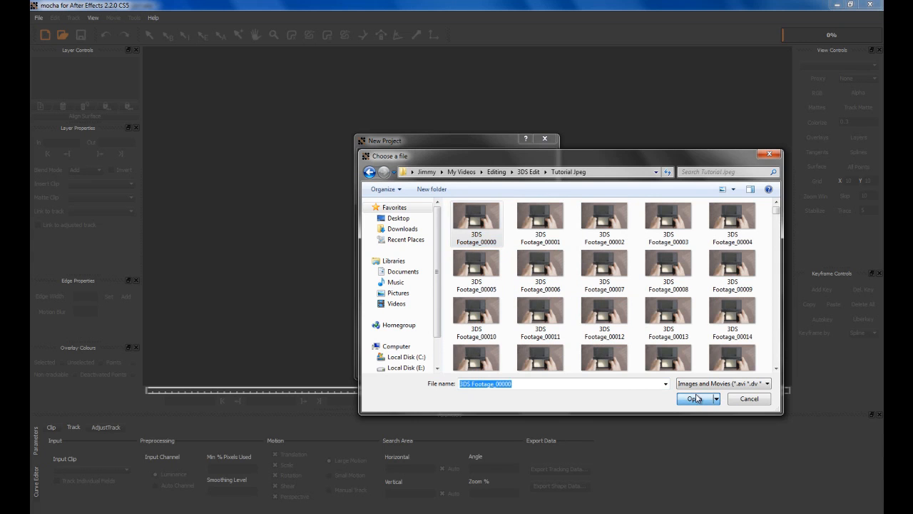
{"action": "left_click", "coordinate": [693, 398]}
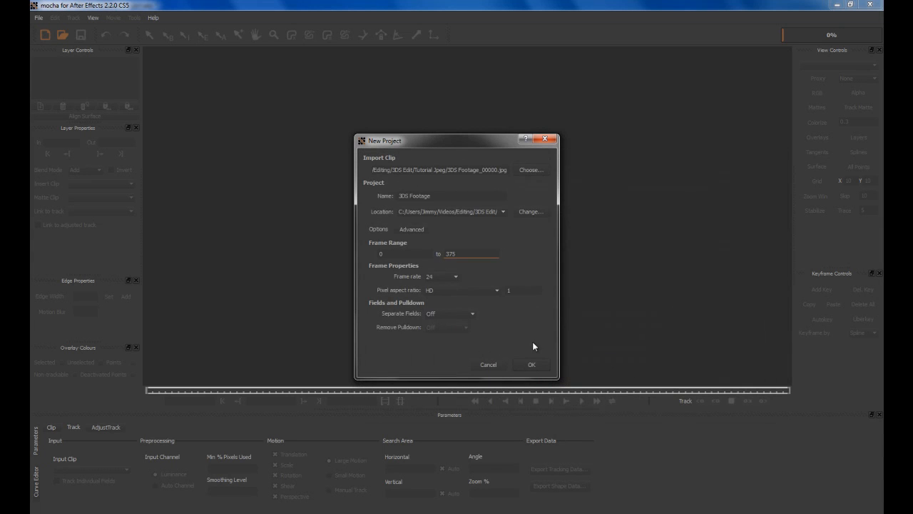
Choose the project frame rate for the imported sequence.
{"action": "left_click", "coordinate": [454, 277]}
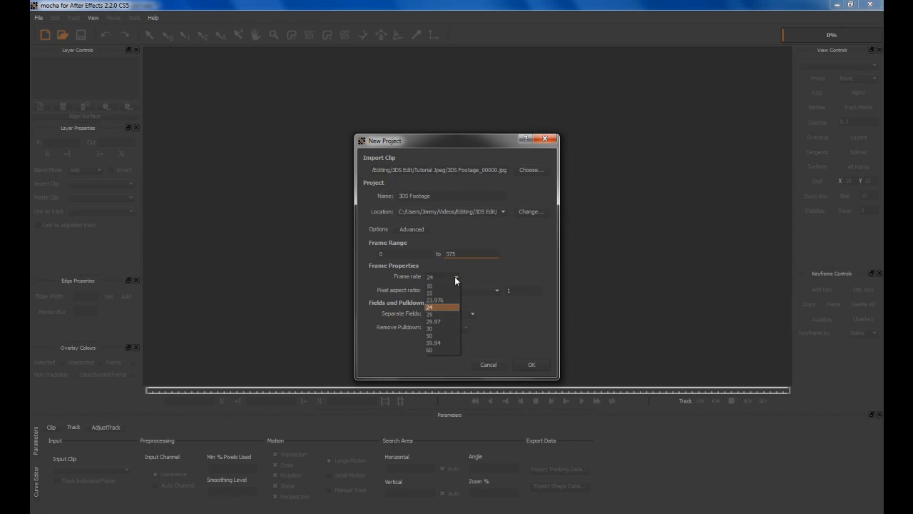
{"action": "left_click", "coordinate": [431, 313]}
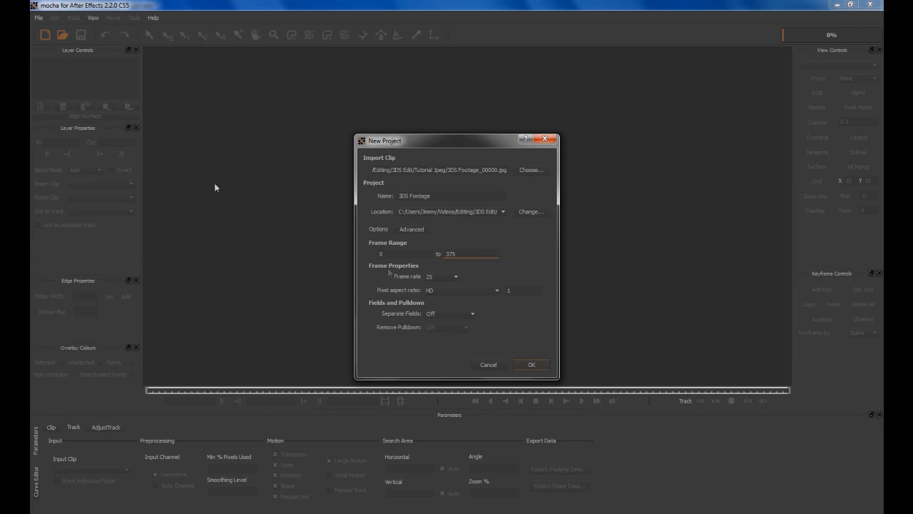
Confirm the project and fit a four-cornered X-spline shape onto the DS top screen.
{"action": "left_click", "coordinate": [530, 365]}
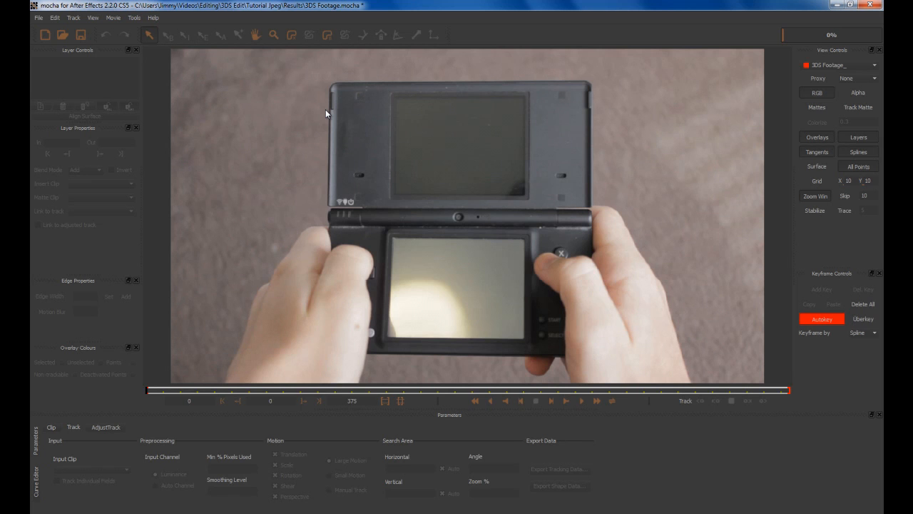
{"action": "mouse_move", "coordinate": [305, 68]}
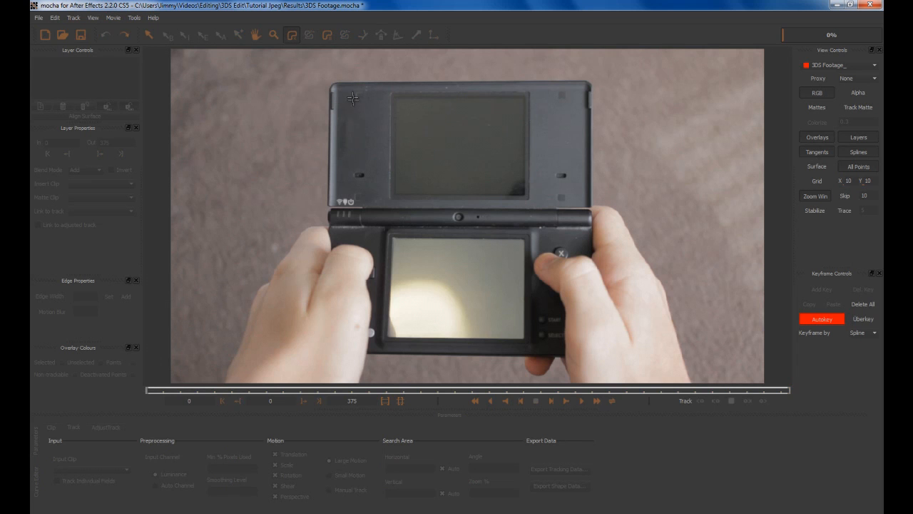
{"action": "left_click", "coordinate": [351, 97]}
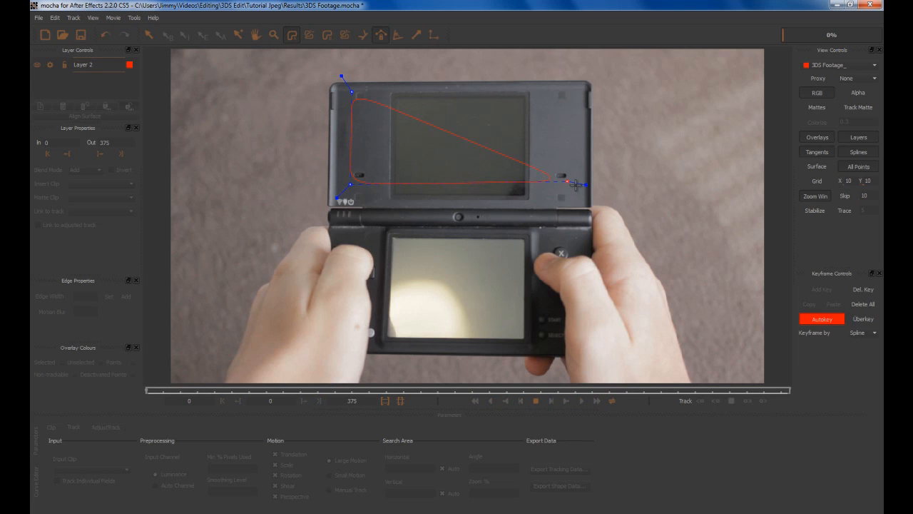
{"action": "left_click_drag", "start_coordinate": [577, 184], "coordinate": [578, 188]}
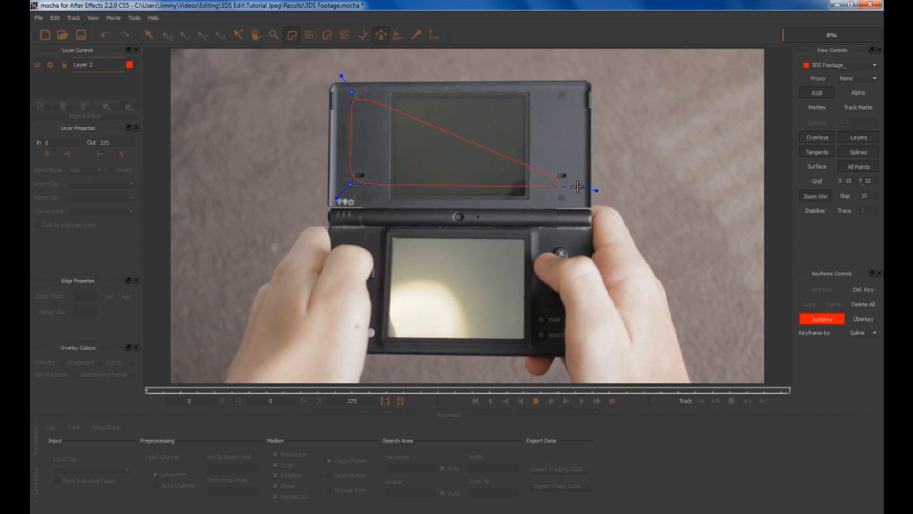
{"action": "left_click_drag", "start_coordinate": [578, 188], "coordinate": [488, 177]}
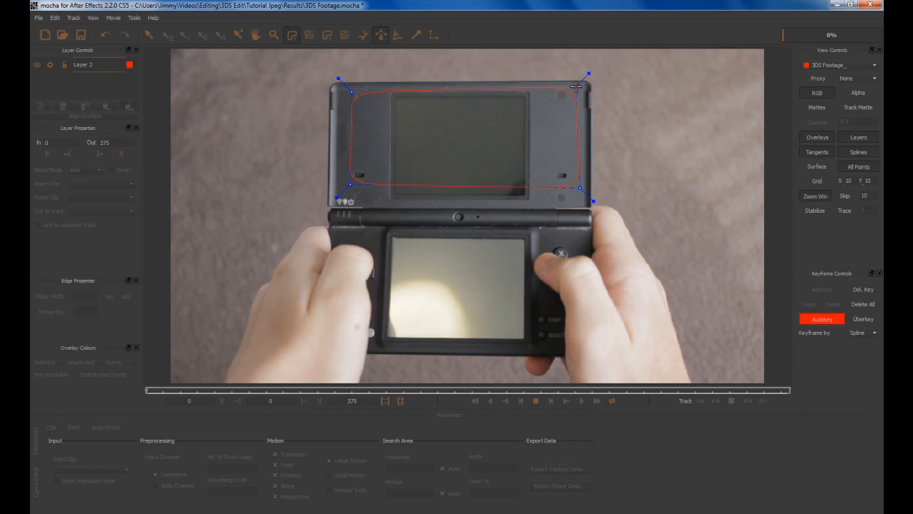
{"action": "left_click_drag", "start_coordinate": [588, 74], "coordinate": [577, 93]}
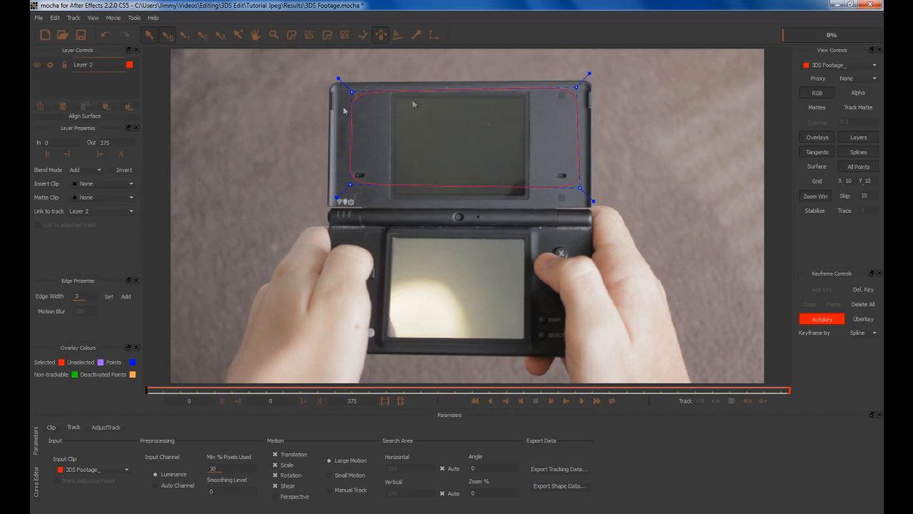
{"action": "mouse_move", "coordinate": [798, 241]}
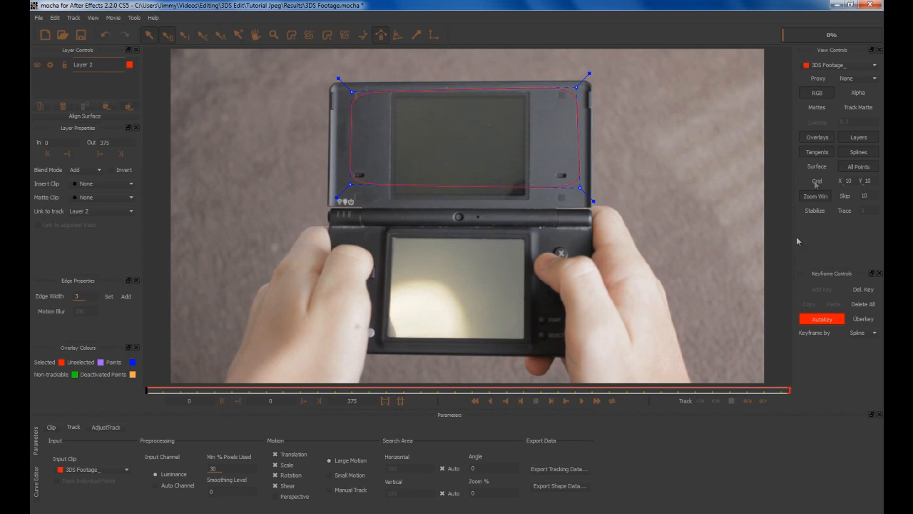
{"action": "mouse_move", "coordinate": [769, 405]}
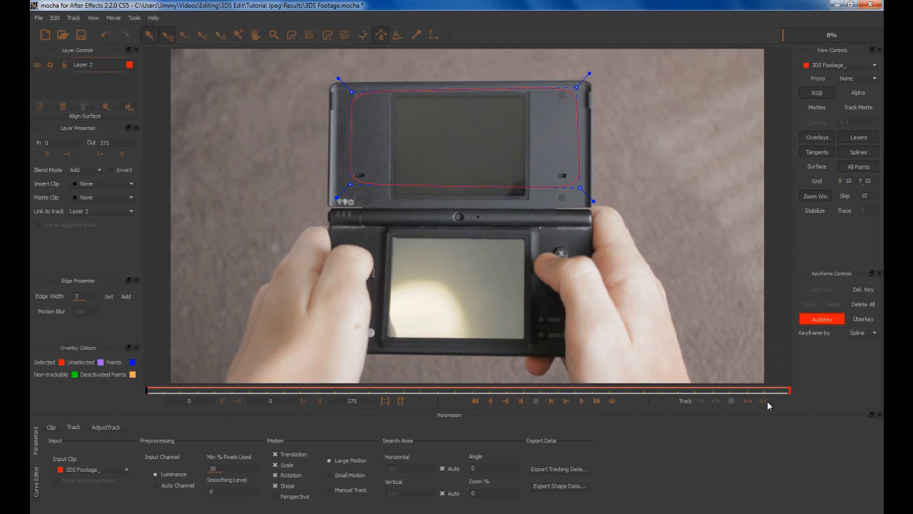
{"action": "mouse_move", "coordinate": [769, 405]}
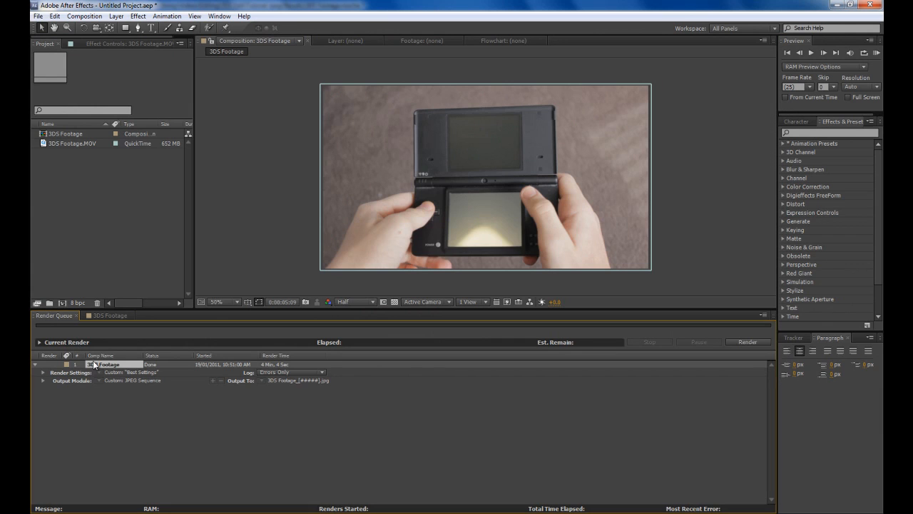
Clear the finished render, return to the 3DS Footage timeline and add a Null Object layer.
{"action": "left_click", "coordinate": [108, 315]}
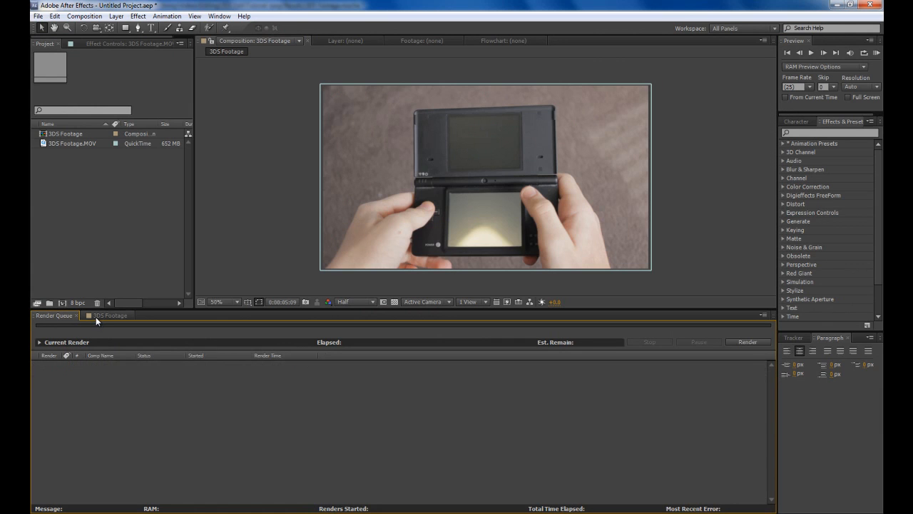
{"action": "left_click", "coordinate": [108, 315]}
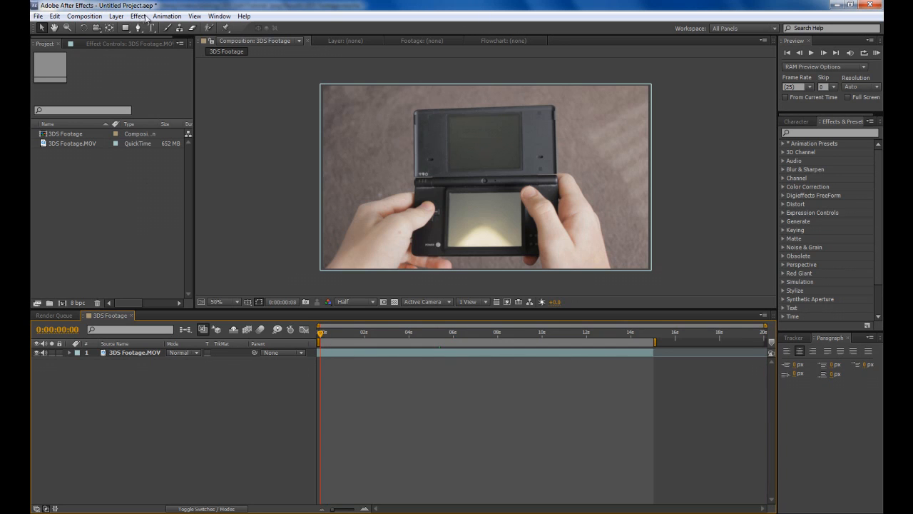
{"action": "left_click", "coordinate": [116, 16]}
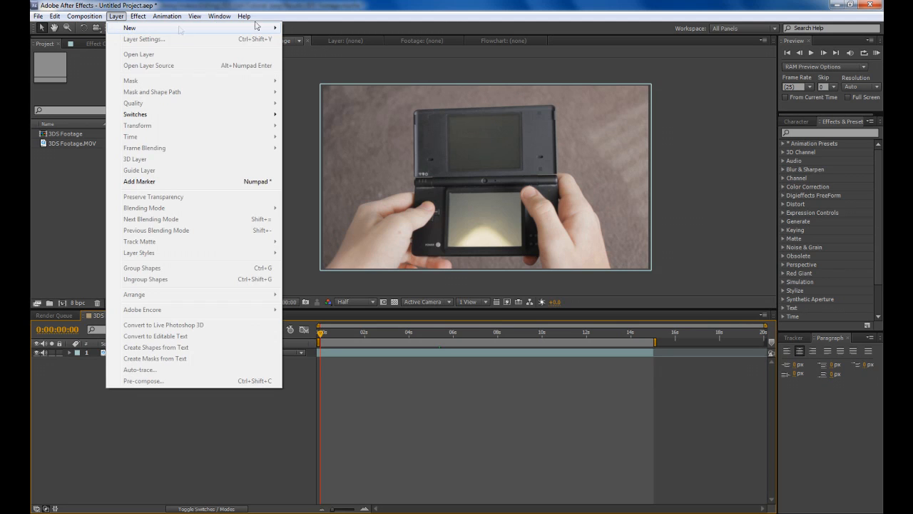
{"action": "mouse_move", "coordinate": [303, 59]}
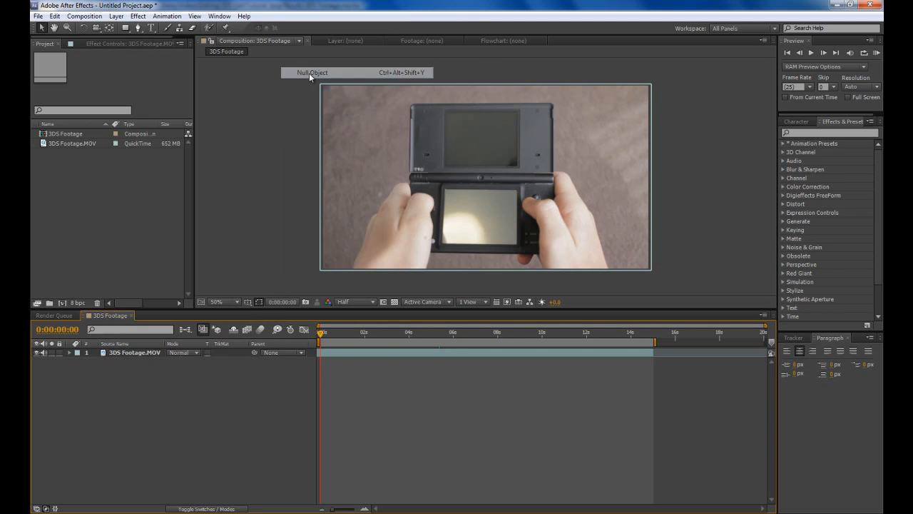
{"action": "left_click", "coordinate": [311, 71]}
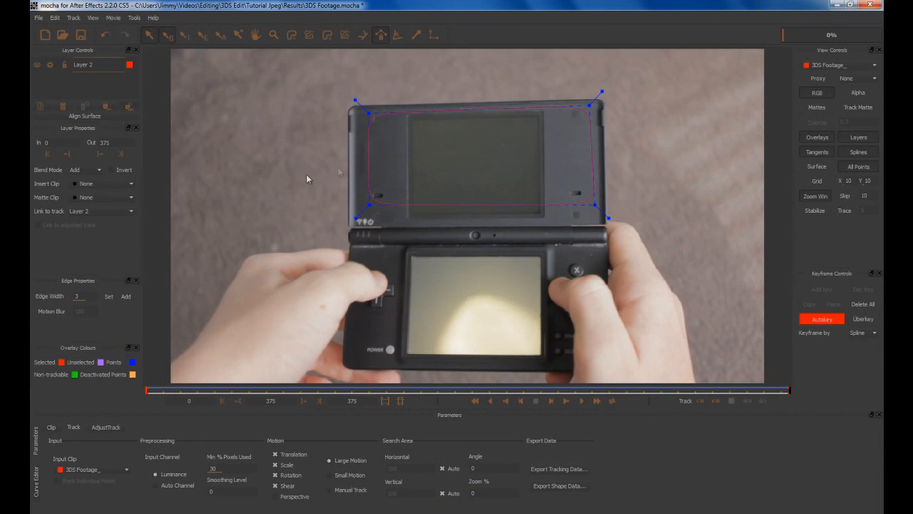
{"action": "mouse_move", "coordinate": [559, 468]}
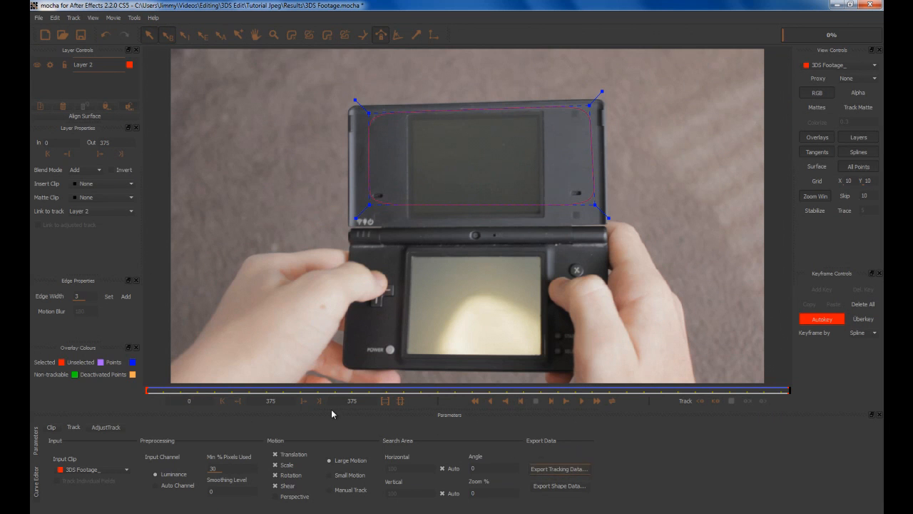
Export the top-screen track as After Effects corner pin data.
{"action": "left_click", "coordinate": [559, 468]}
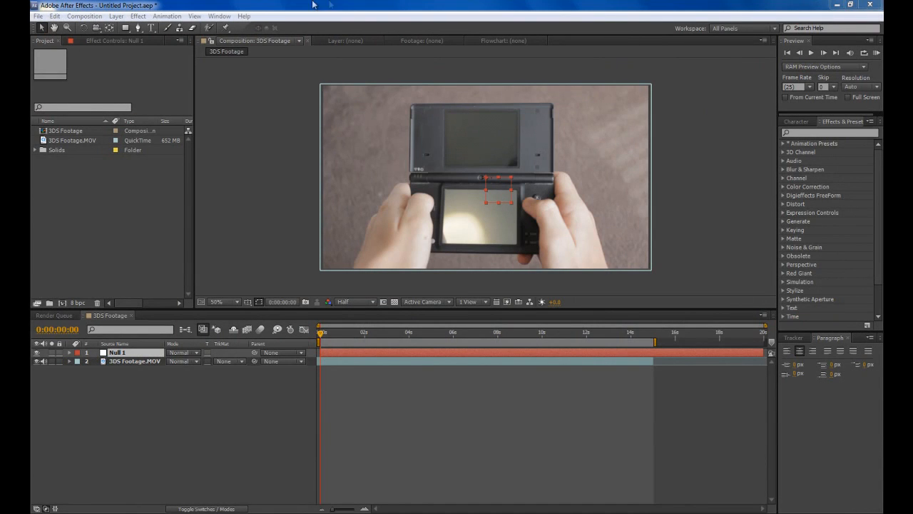
Paste the corner track onto the null layer and rename it Tracking Data.
{"action": "left_click", "coordinate": [54, 15]}
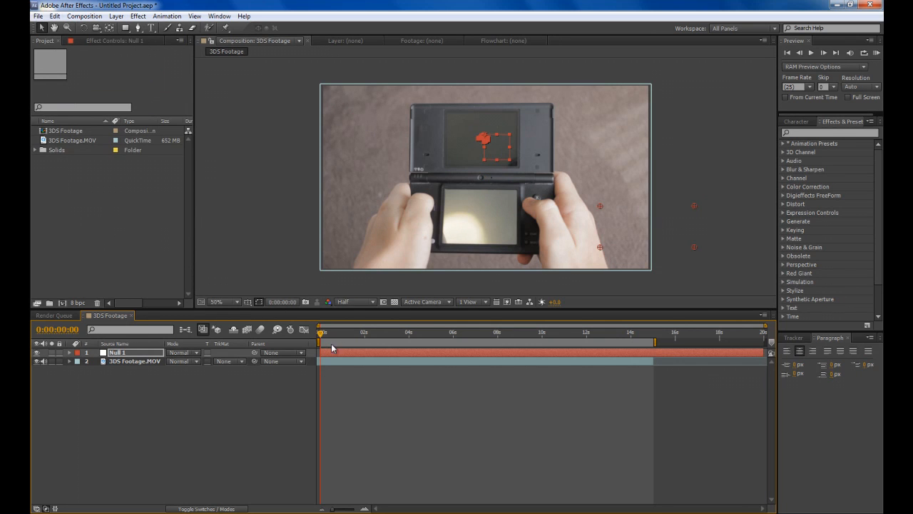
{"action": "double_click", "coordinate": [117, 351]}
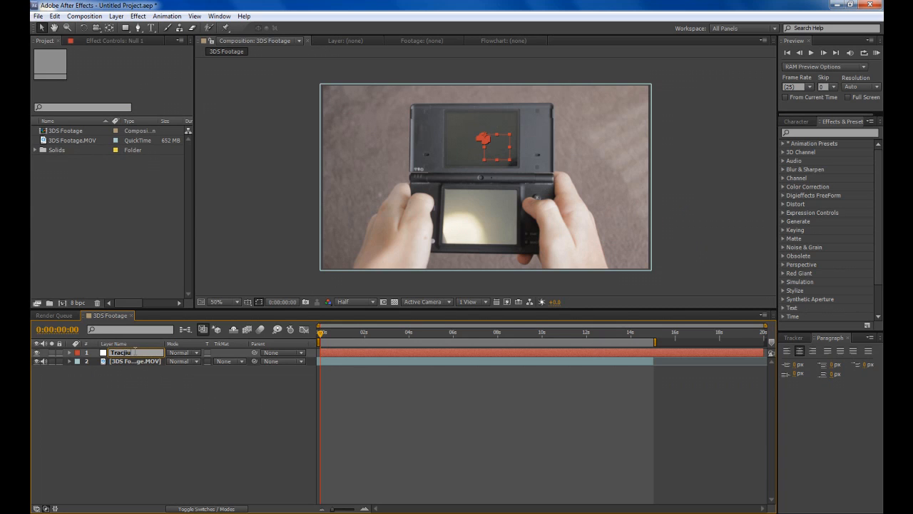
{"action": "type", "text": "Tracking Data"}
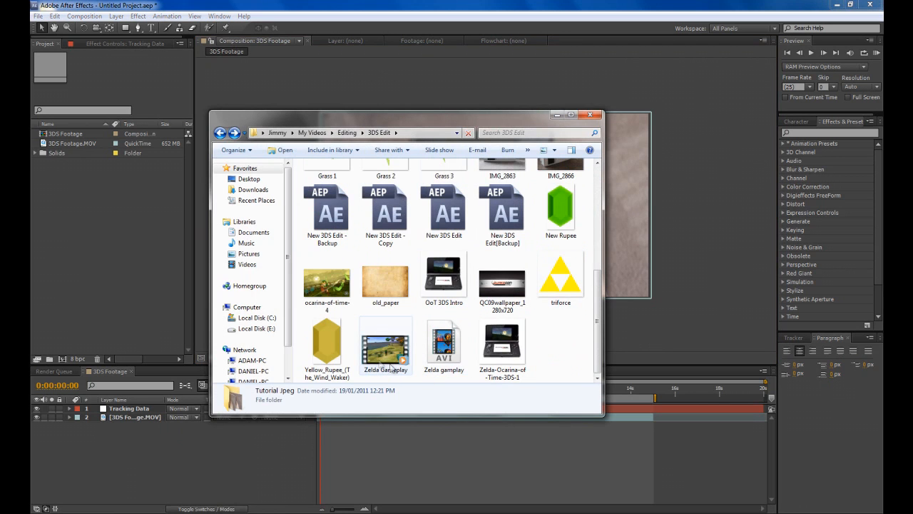
Import the Zelda Gameplay video from the 3DS Edit folder into the project.
{"action": "left_click", "coordinate": [385, 345]}
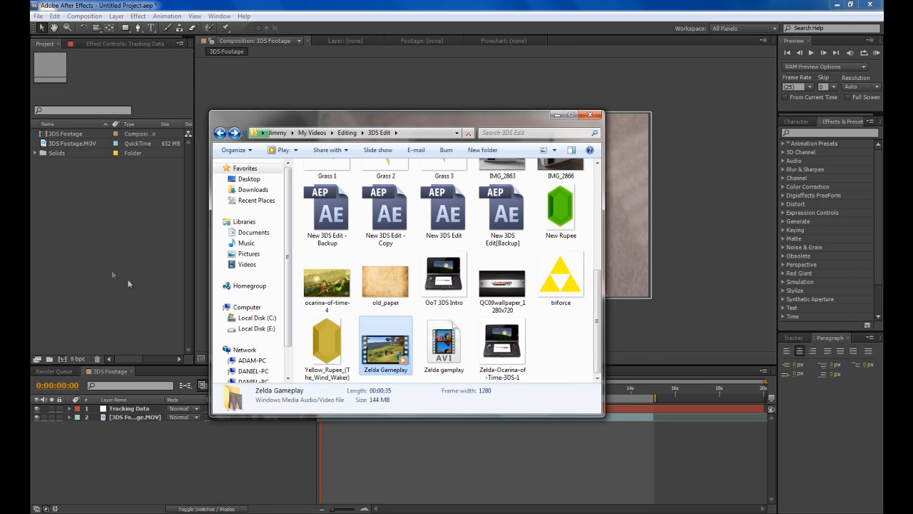
{"action": "left_click", "coordinate": [591, 114]}
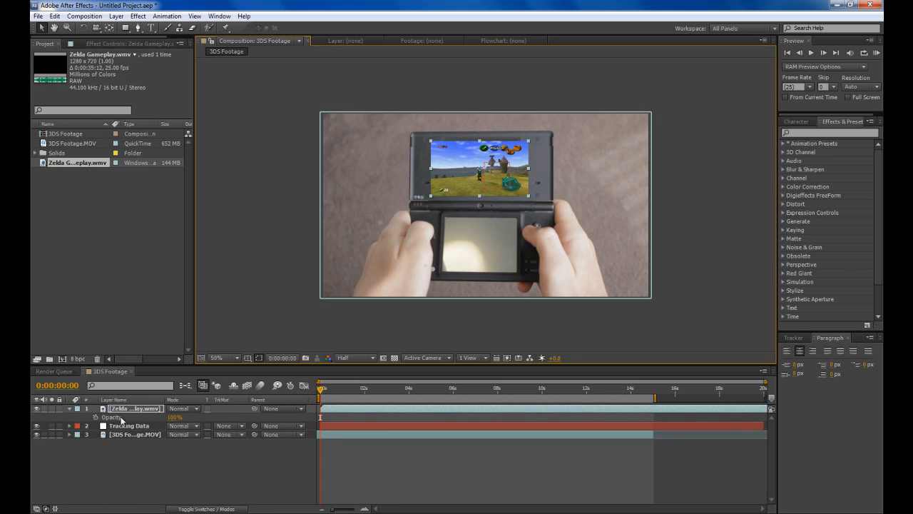
Parent the Zelda gameplay layer to Tracking Data and scrub a few seconds in to check it.
{"action": "left_click_drag", "start_coordinate": [174, 416], "coordinate": [150, 417]}
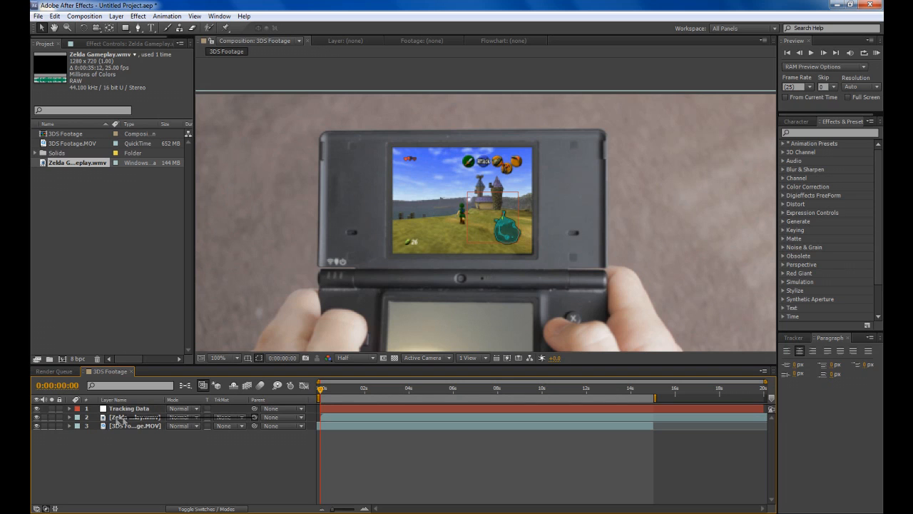
{"action": "left_click", "coordinate": [128, 408]}
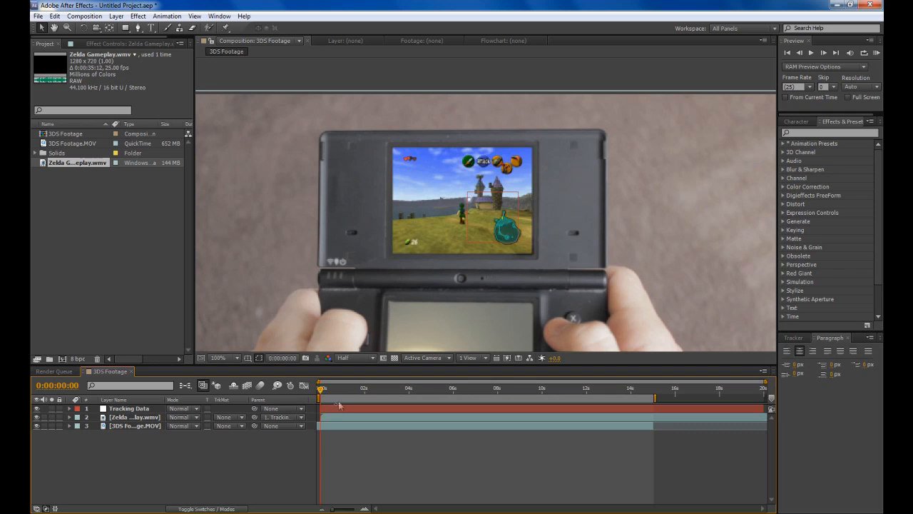
{"action": "mouse_move", "coordinate": [390, 396]}
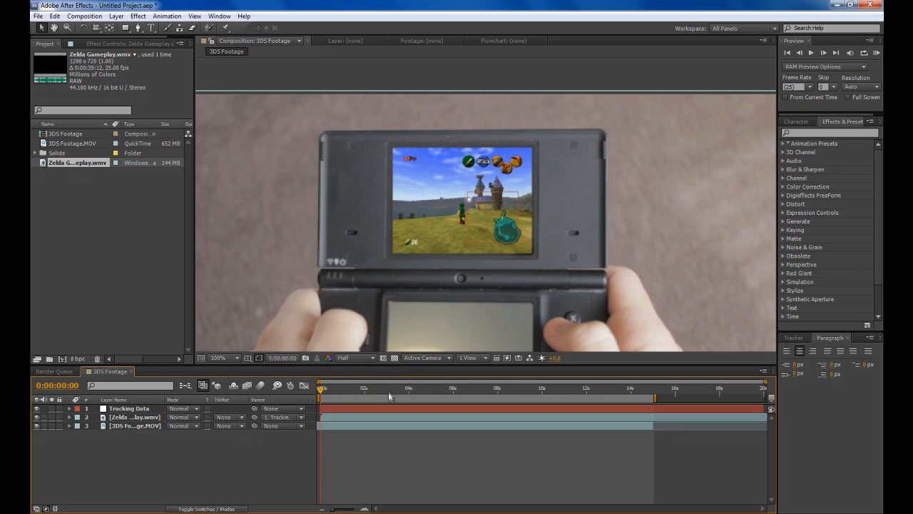
{"action": "left_click", "coordinate": [388, 388]}
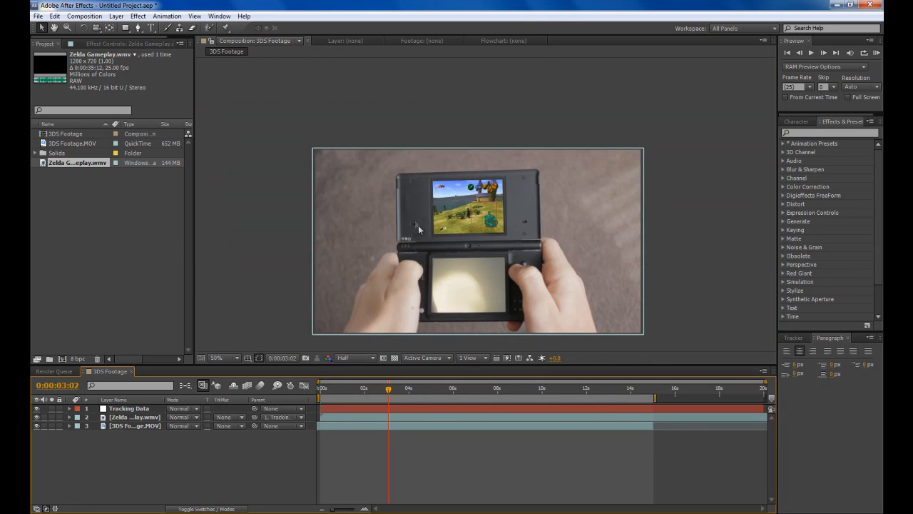
Inspect the tracked gameplay in the Composition viewer at different zoom levels.
{"action": "left_click", "coordinate": [217, 356]}
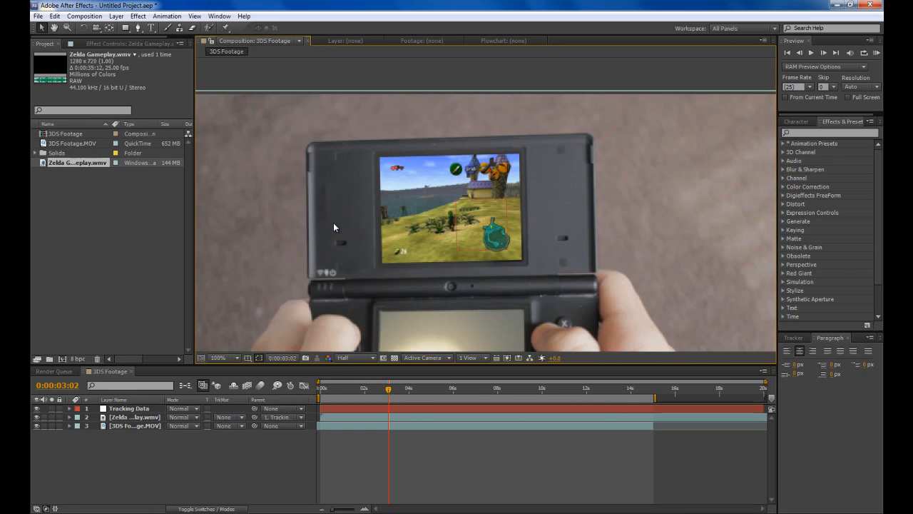
{"action": "left_click", "coordinate": [218, 356]}
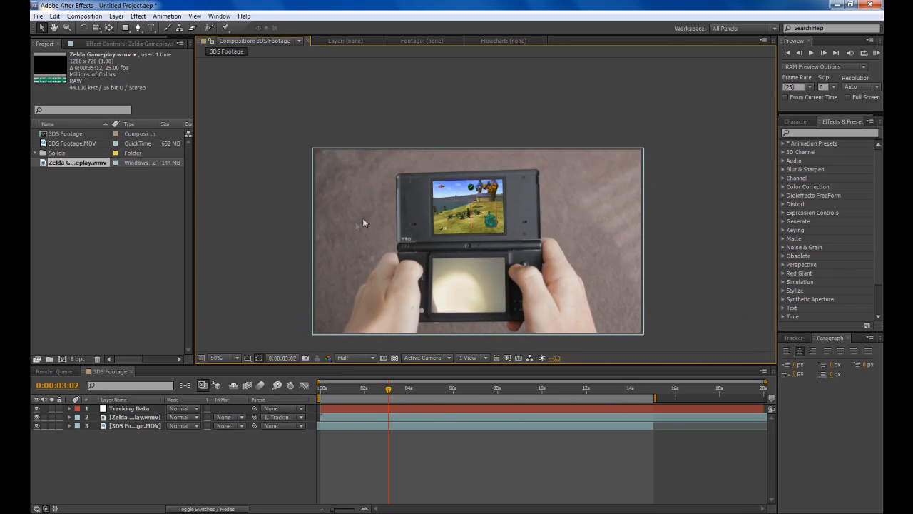
{"action": "mouse_move", "coordinate": [63, 414]}
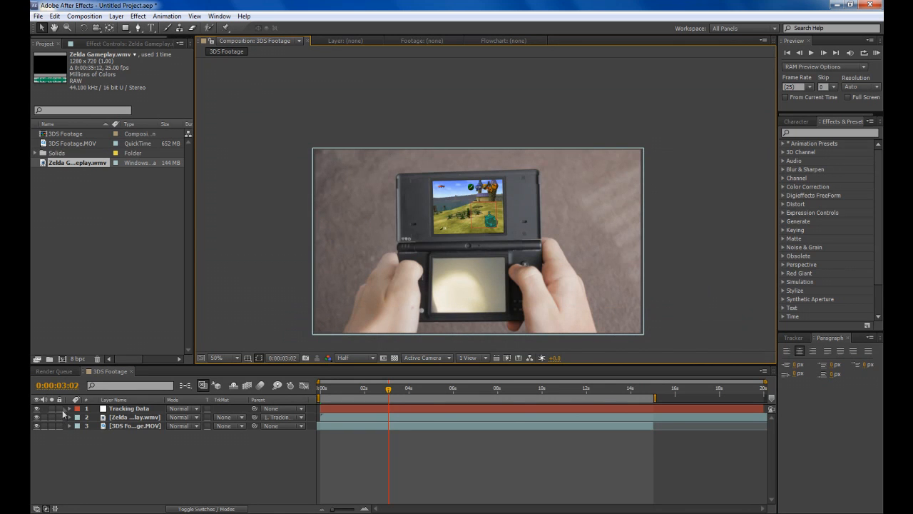
{"action": "mouse_move", "coordinate": [527, 329]}
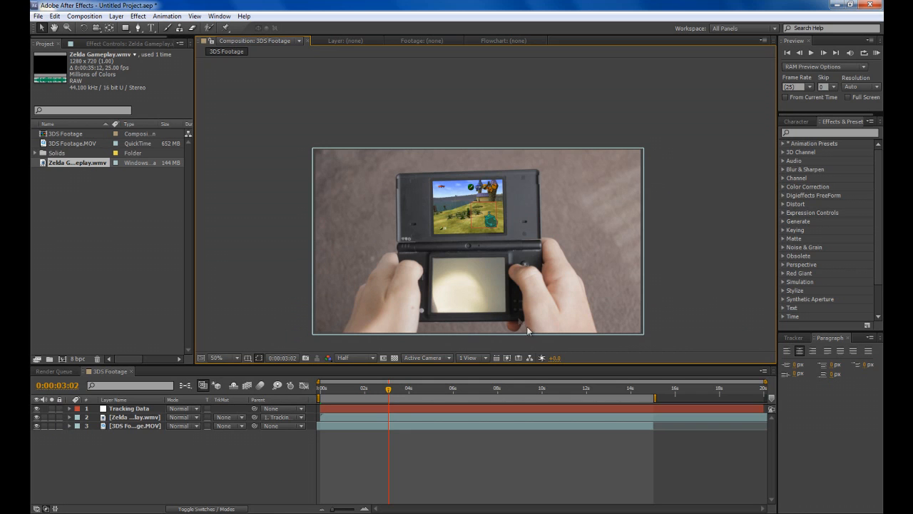
{"action": "left_click", "coordinate": [217, 357]}
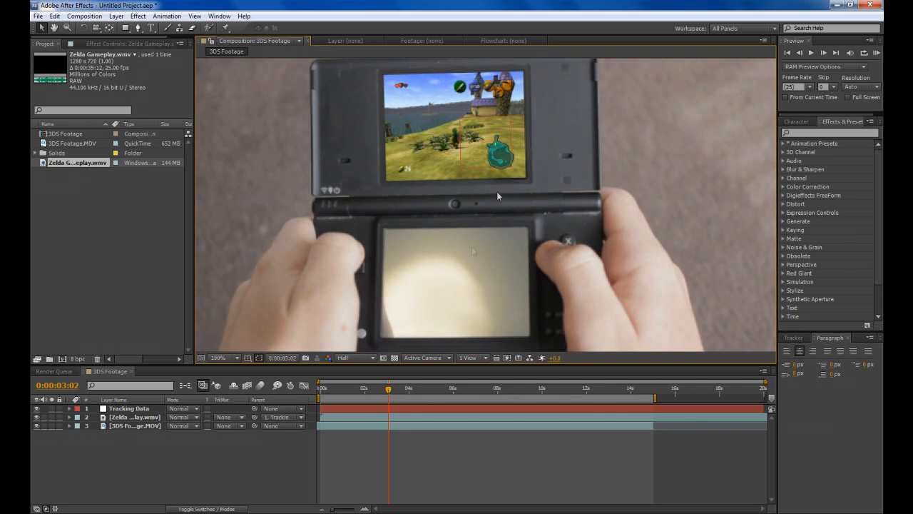
{"action": "mouse_move", "coordinate": [413, 245]}
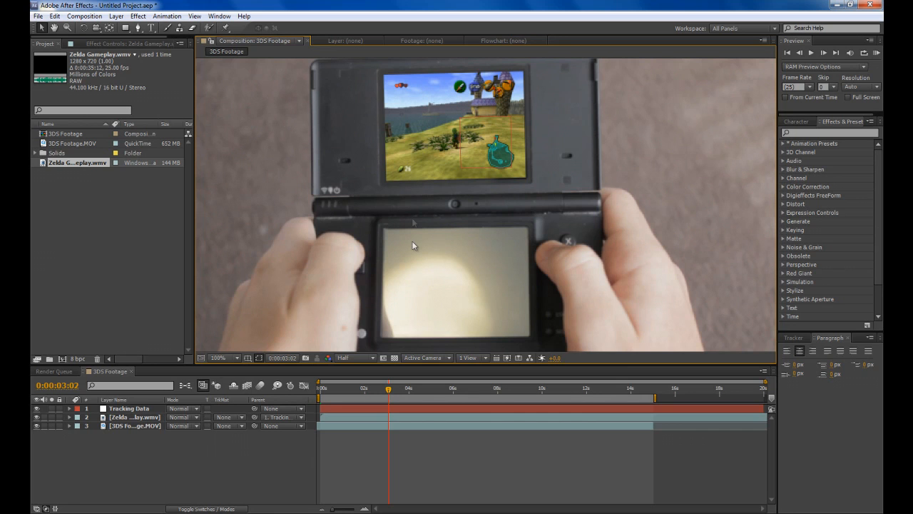
{"action": "mouse_move", "coordinate": [368, 199]}
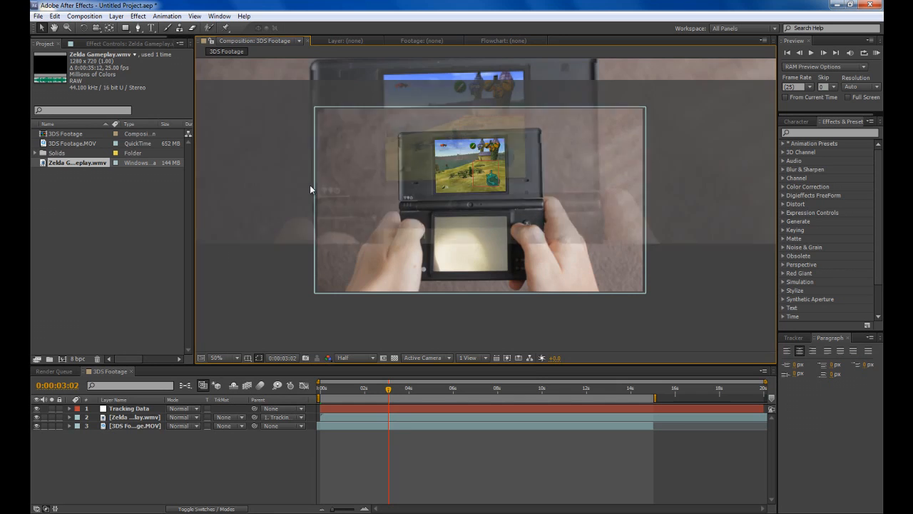
{"action": "left_click", "coordinate": [217, 356]}
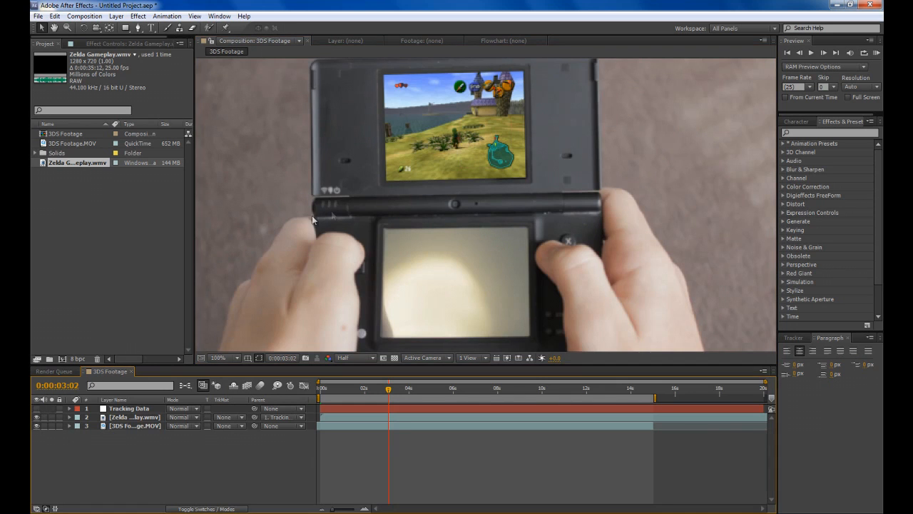
{"action": "left_click", "coordinate": [217, 357]}
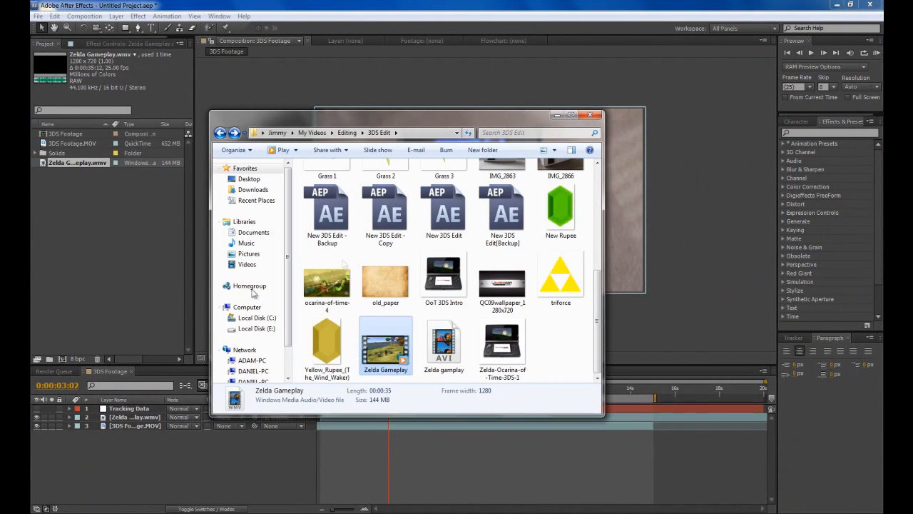
Import the Grass 1–3 and New Rupee PNG images into the project.
{"action": "left_click", "coordinate": [560, 207]}
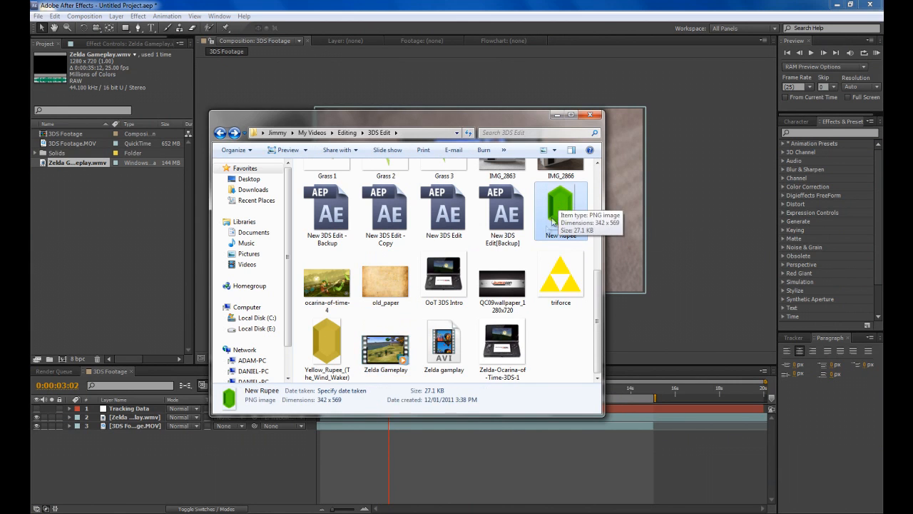
{"action": "left_click", "coordinate": [326, 342]}
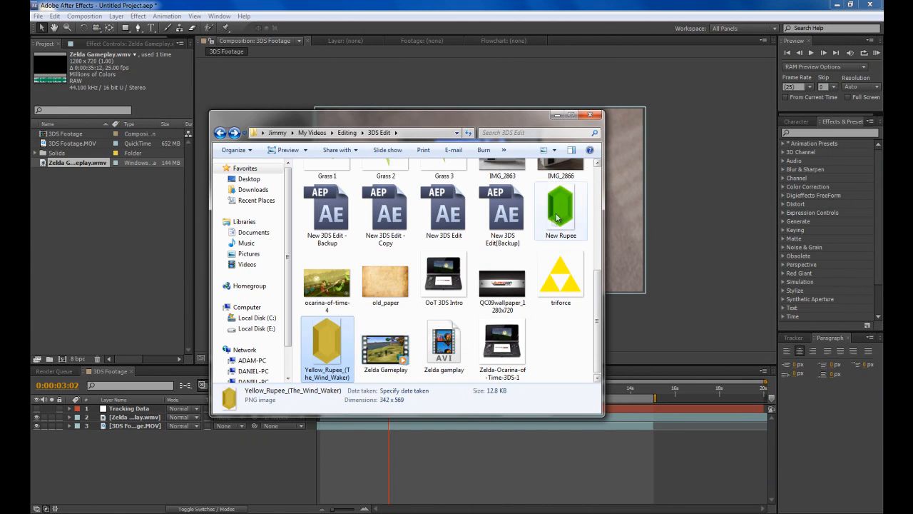
{"action": "left_click", "coordinate": [560, 211]}
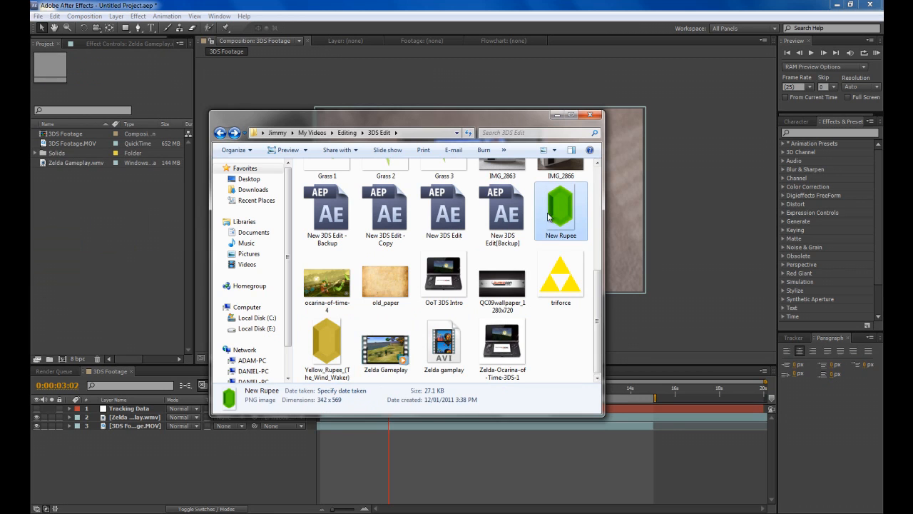
{"action": "left_click", "coordinate": [591, 114]}
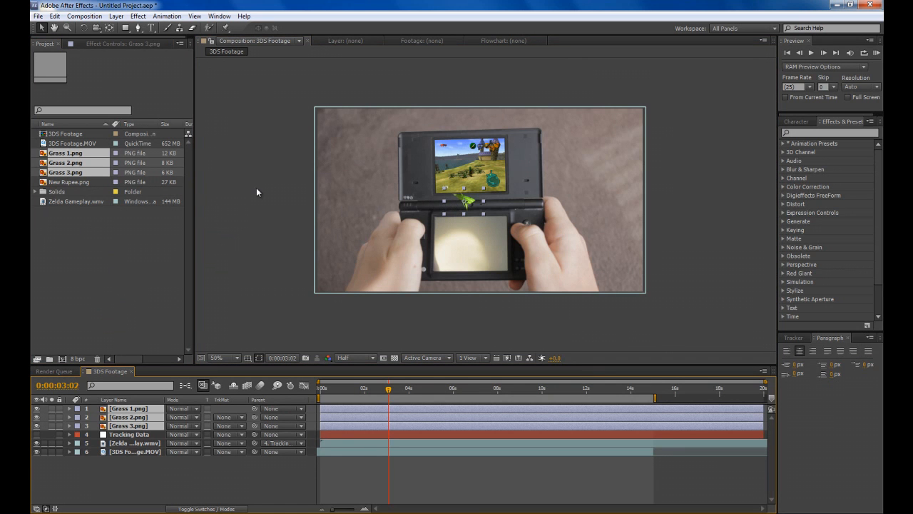
Pre-compose the grass layers into their own Grass 1 composition.
{"action": "left_click", "coordinate": [217, 357]}
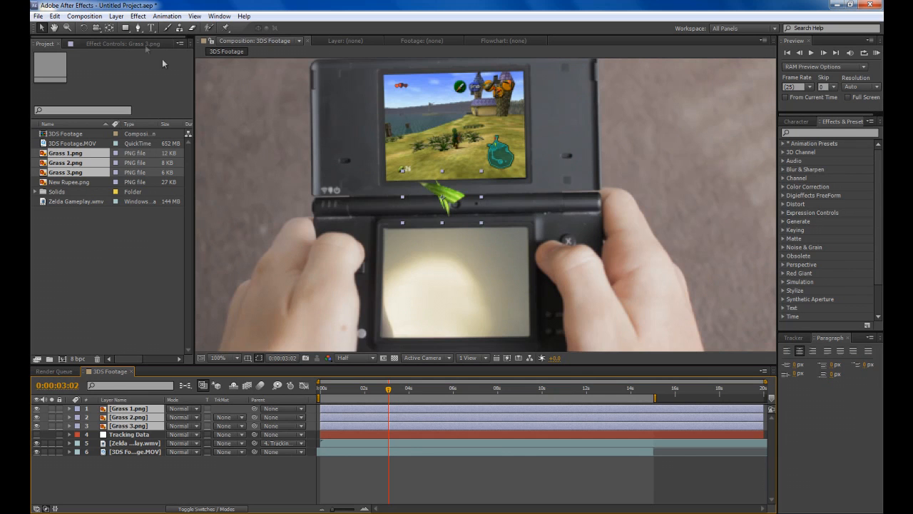
{"action": "left_click", "coordinate": [115, 15]}
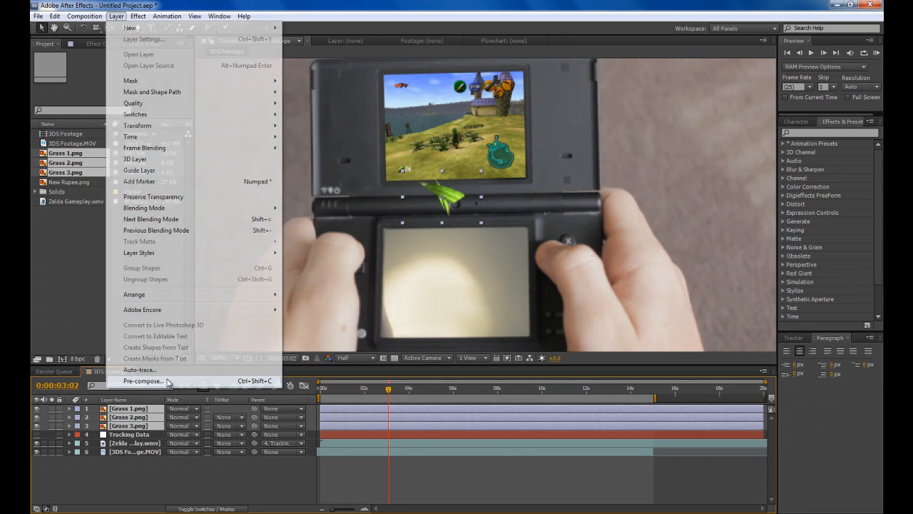
{"action": "left_click", "coordinate": [142, 379]}
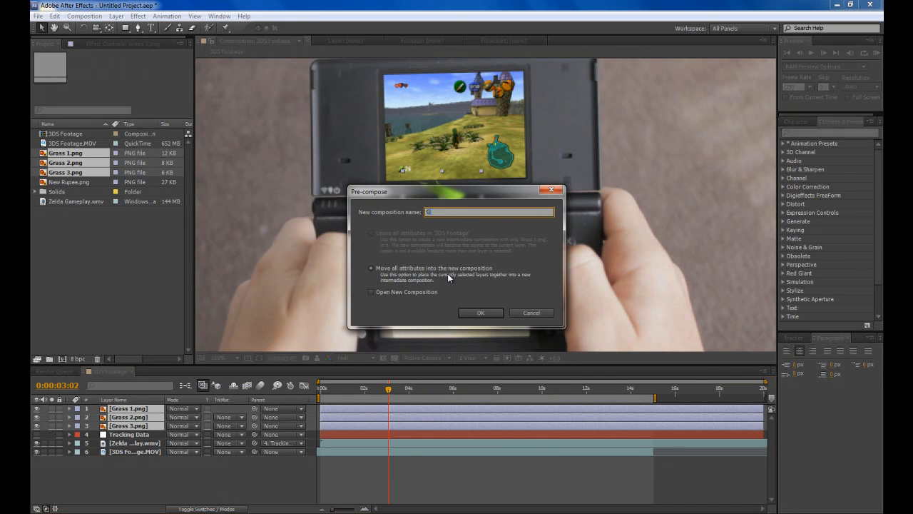
{"action": "left_click", "coordinate": [479, 312]}
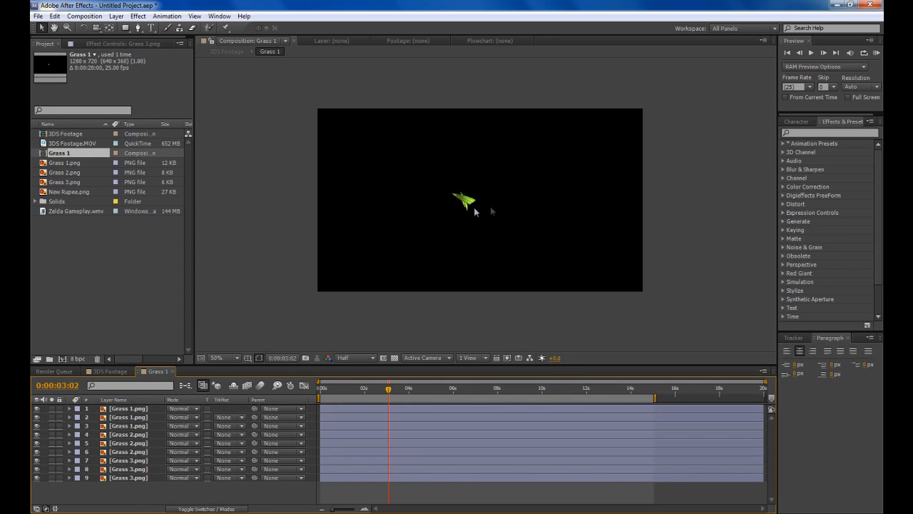
{"action": "mouse_move", "coordinate": [432, 330]}
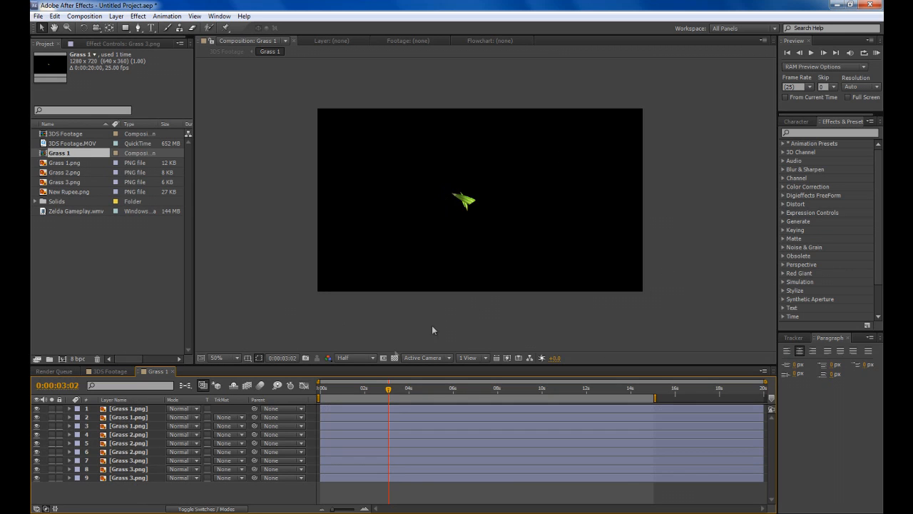
Keyframe each grass sprite's Position so it flies outward from the centre along its own path.
{"action": "left_click", "coordinate": [129, 468]}
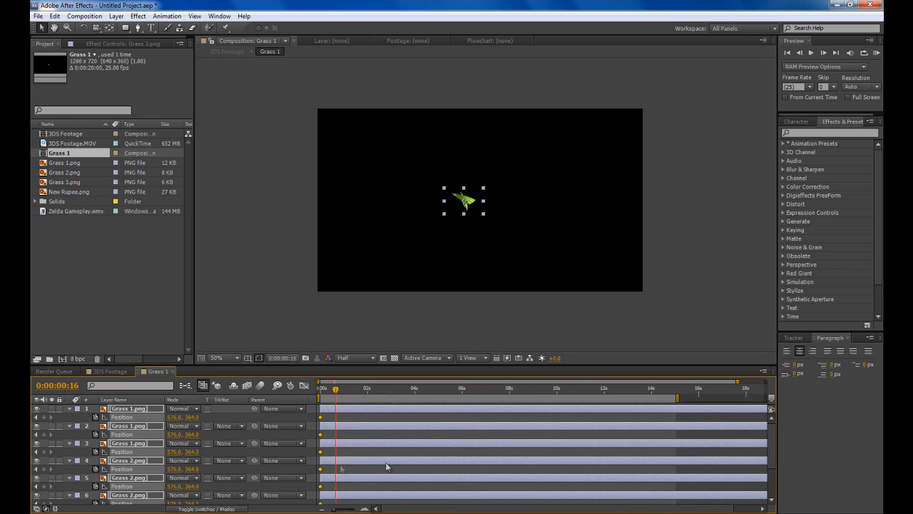
{"action": "mouse_move", "coordinate": [228, 342]}
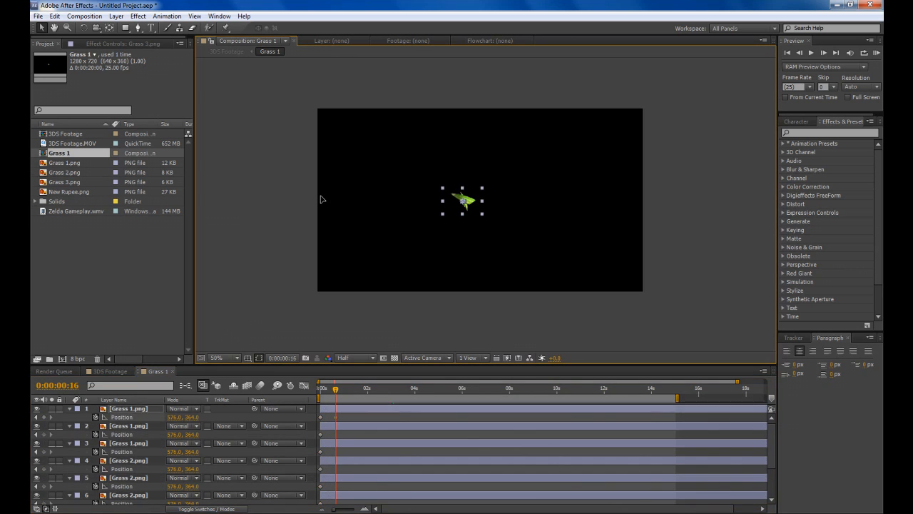
{"action": "left_click_drag", "start_coordinate": [464, 200], "coordinate": [283, 200]}
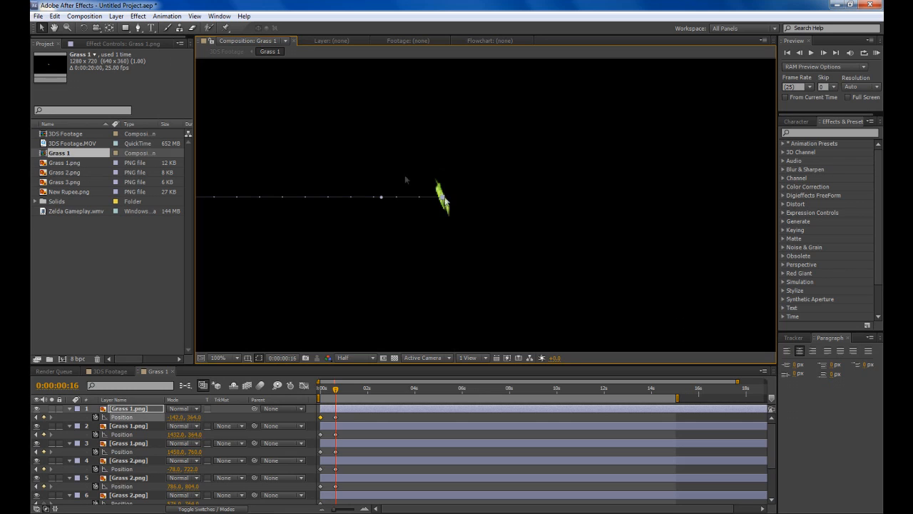
{"action": "left_click", "coordinate": [223, 356]}
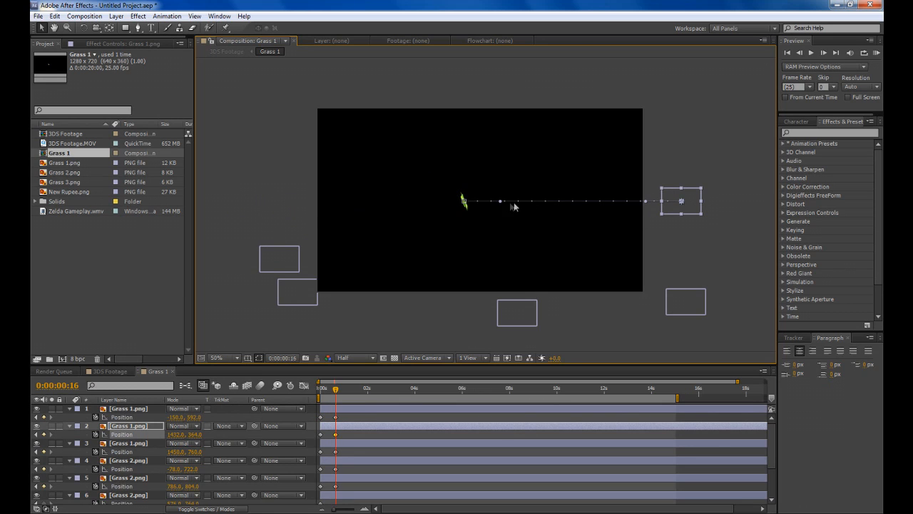
{"action": "left_click_drag", "start_coordinate": [499, 201], "coordinate": [573, 145]}
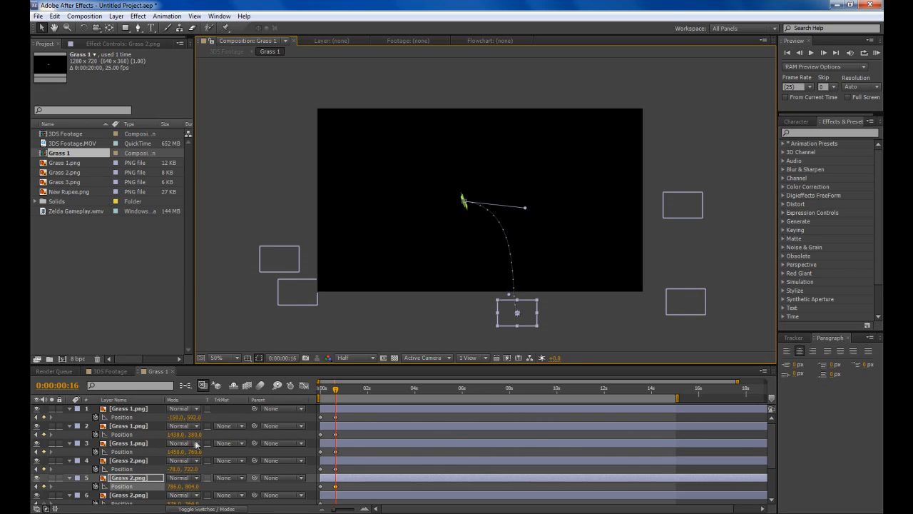
{"action": "left_click", "coordinate": [326, 388]}
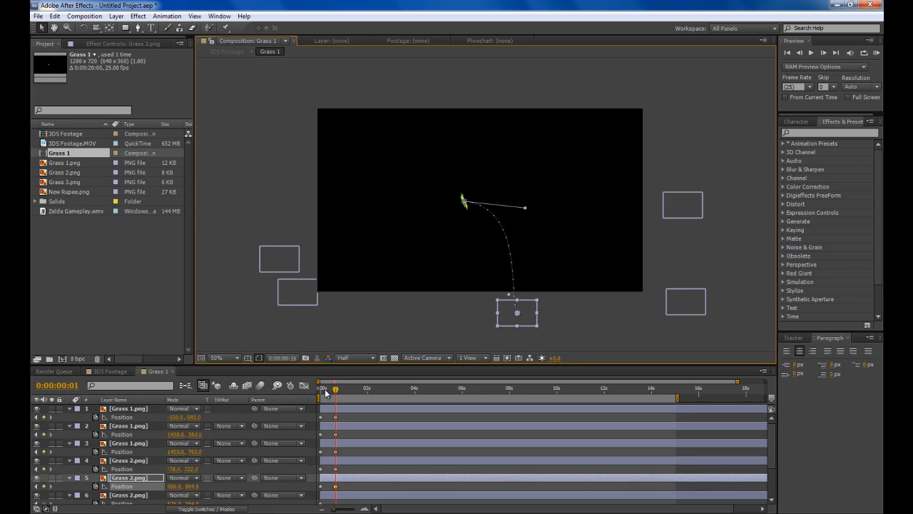
{"action": "left_click", "coordinate": [334, 388]}
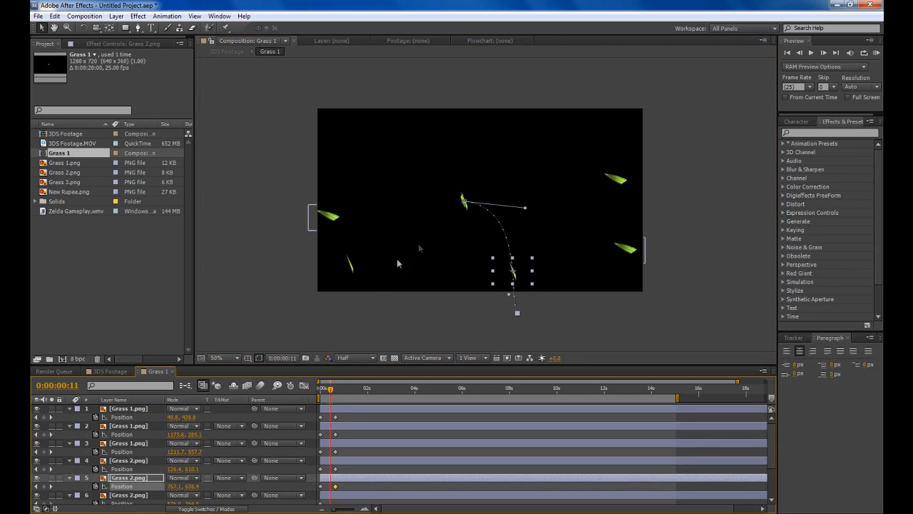
{"action": "mouse_move", "coordinate": [642, 155]}
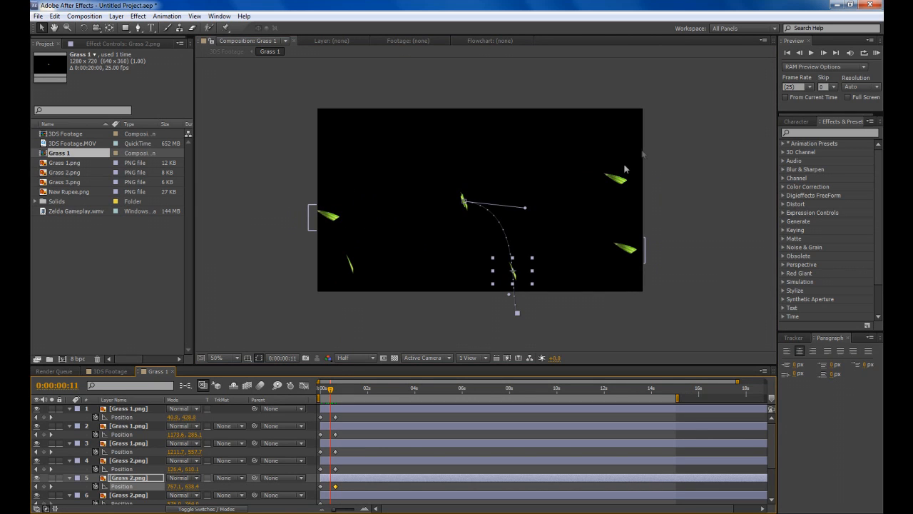
{"action": "mouse_move", "coordinate": [436, 321]}
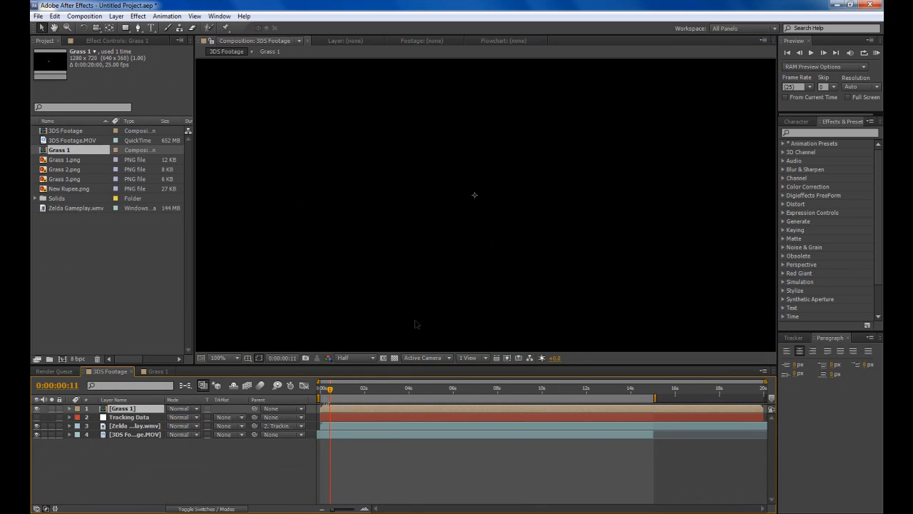
{"action": "mouse_move", "coordinate": [498, 219]}
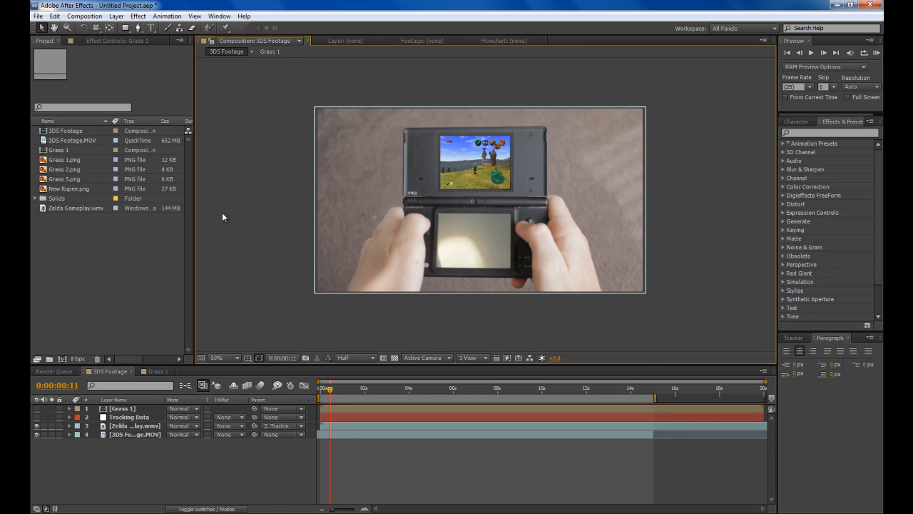
{"action": "mouse_move", "coordinate": [264, 182]}
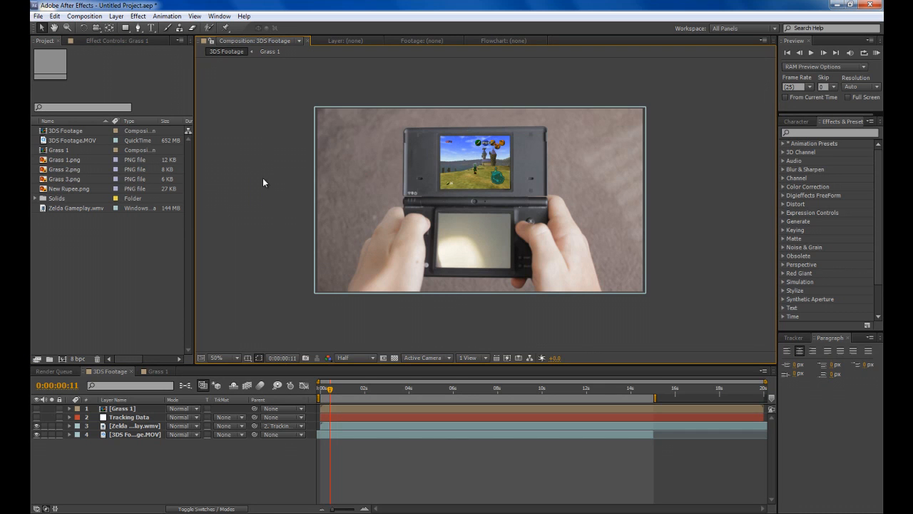
Return to the 3DS Footage comp and review the tracked gameplay with the grass precomp in the viewer.
{"action": "left_click", "coordinate": [217, 356]}
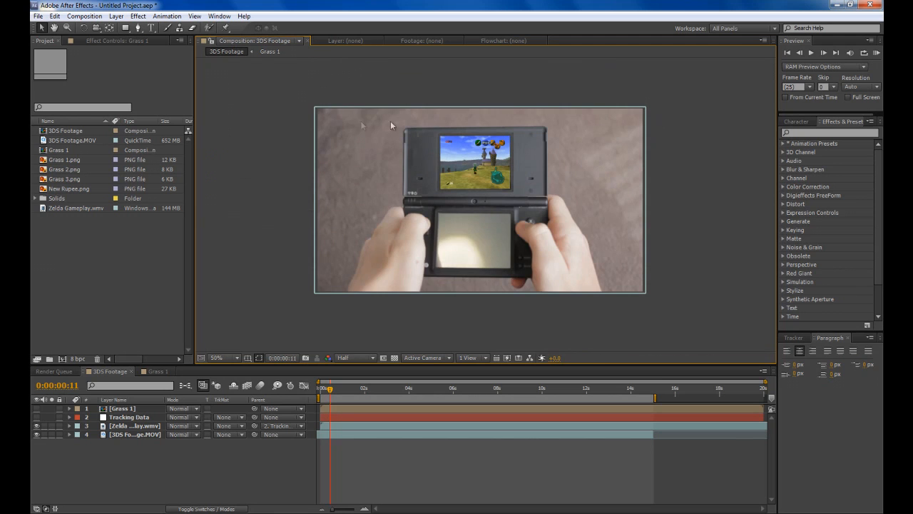
{"action": "mouse_move", "coordinate": [391, 142]}
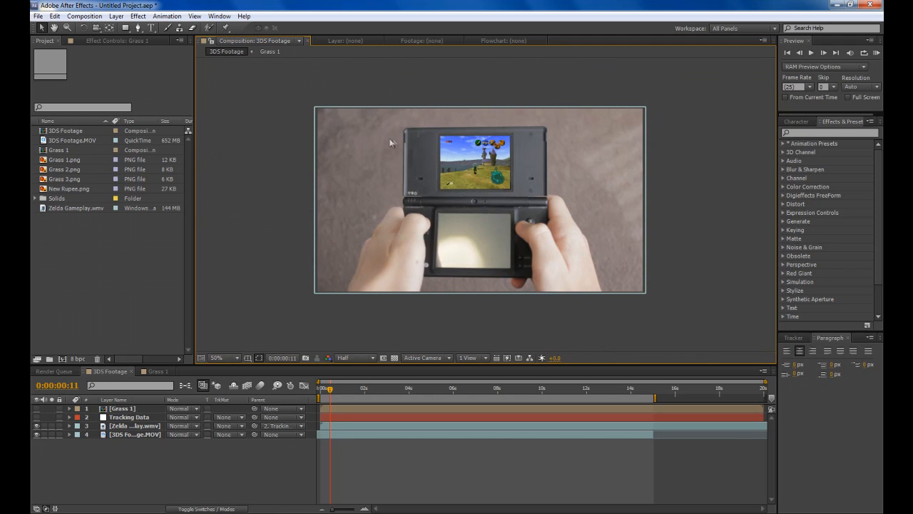
{"action": "left_click", "coordinate": [217, 356]}
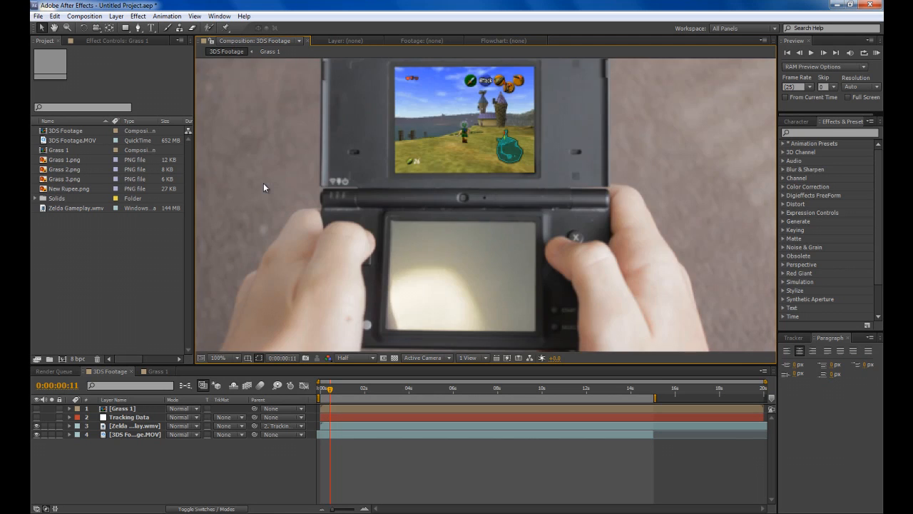
{"action": "left_click", "coordinate": [218, 356]}
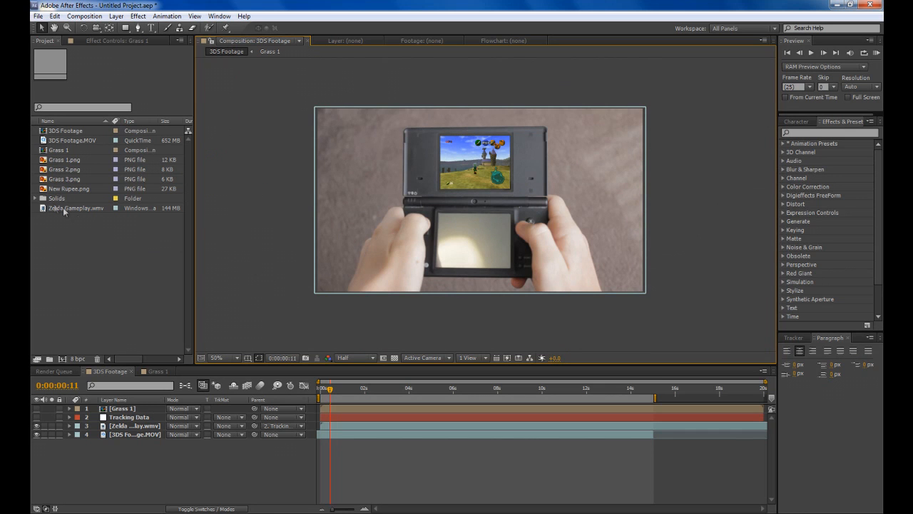
{"action": "left_click", "coordinate": [77, 208]}
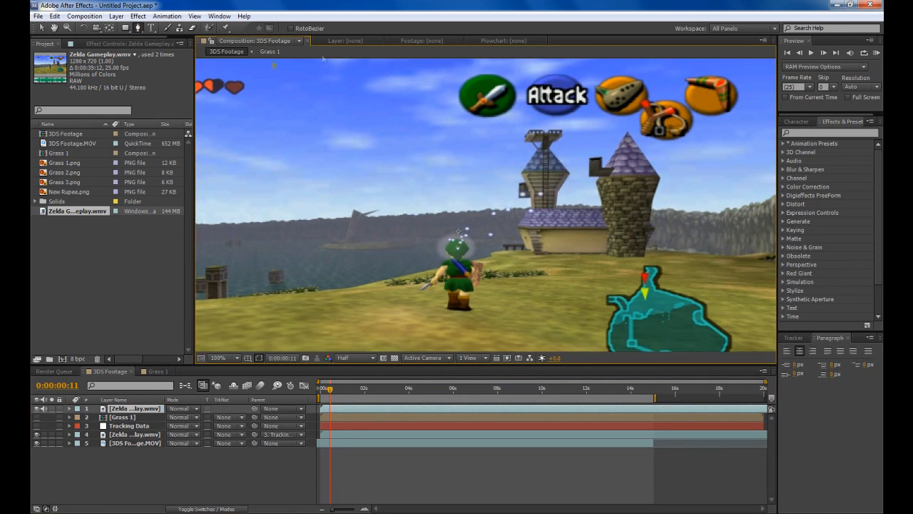
{"action": "left_click", "coordinate": [217, 357]}
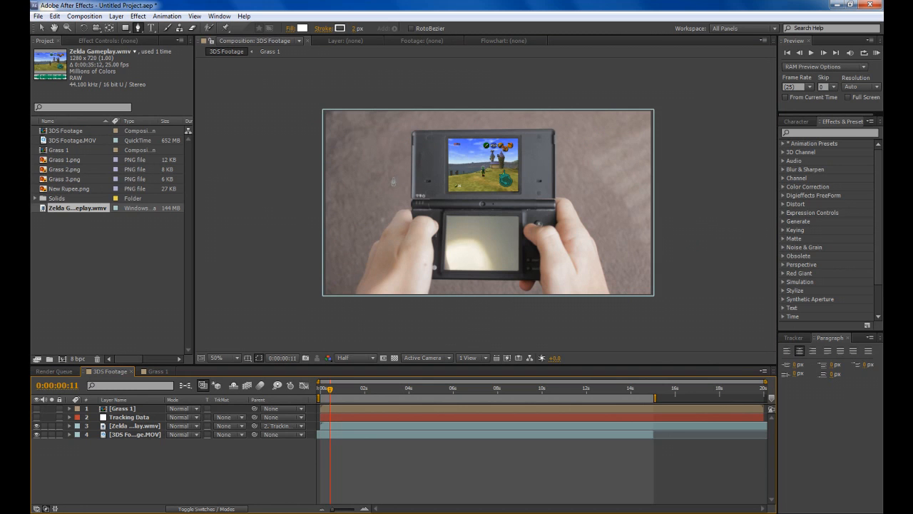
{"action": "left_click", "coordinate": [220, 356]}
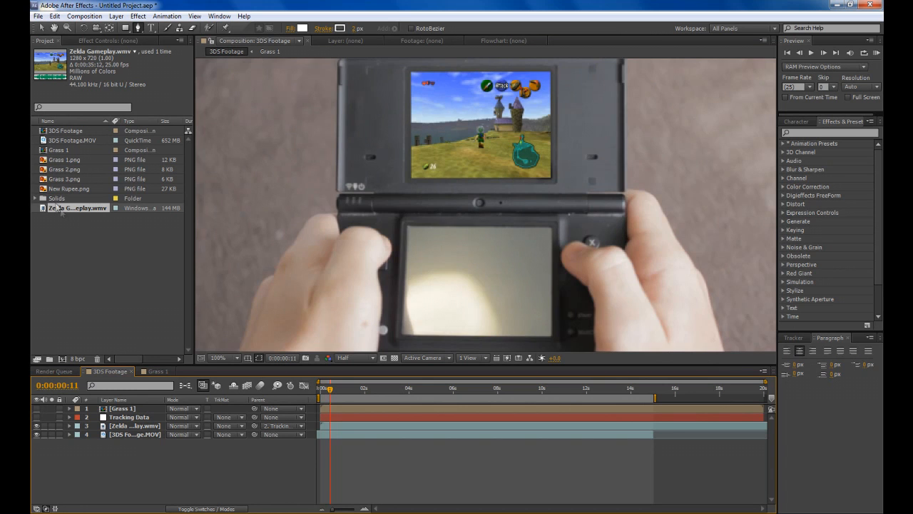
Add New Rupee.png as the top layer, scaled down to gem size beside the DS top screen.
{"action": "left_click", "coordinate": [71, 189]}
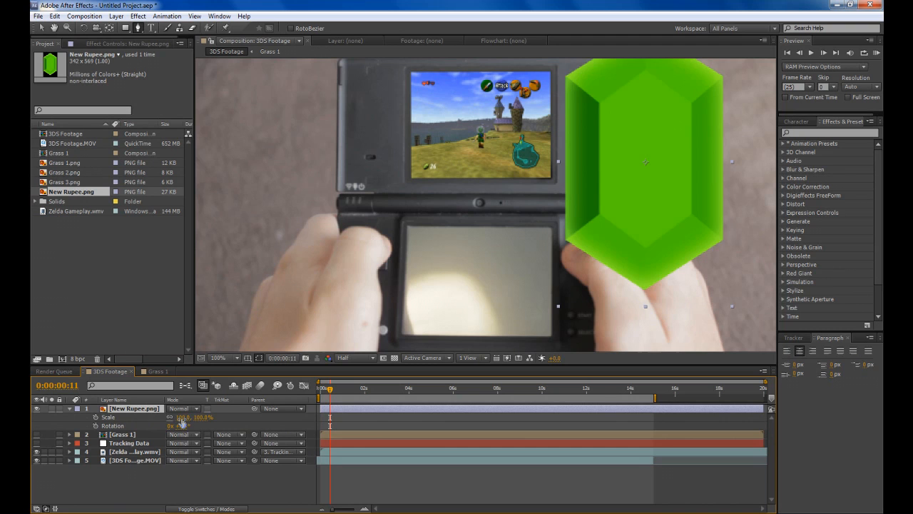
{"action": "left_click_drag", "start_coordinate": [200, 417], "coordinate": [182, 425]}
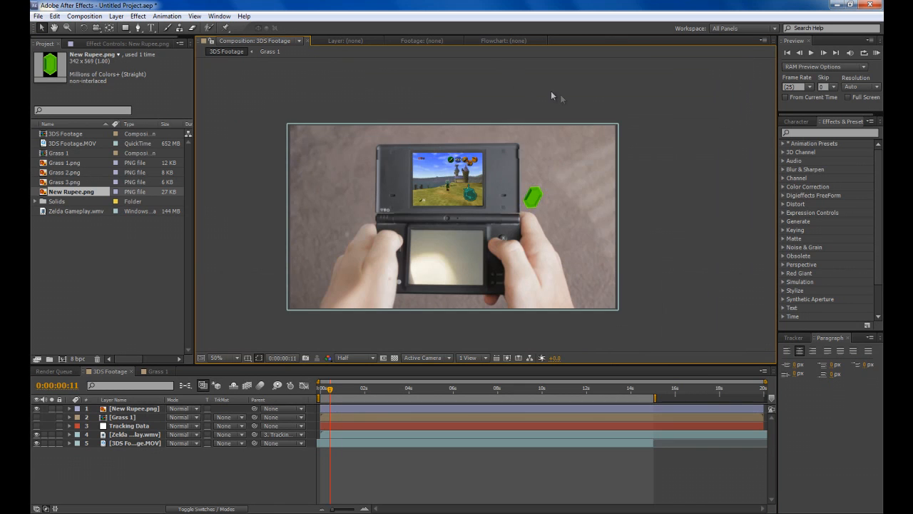
{"action": "mouse_move", "coordinate": [559, 200]}
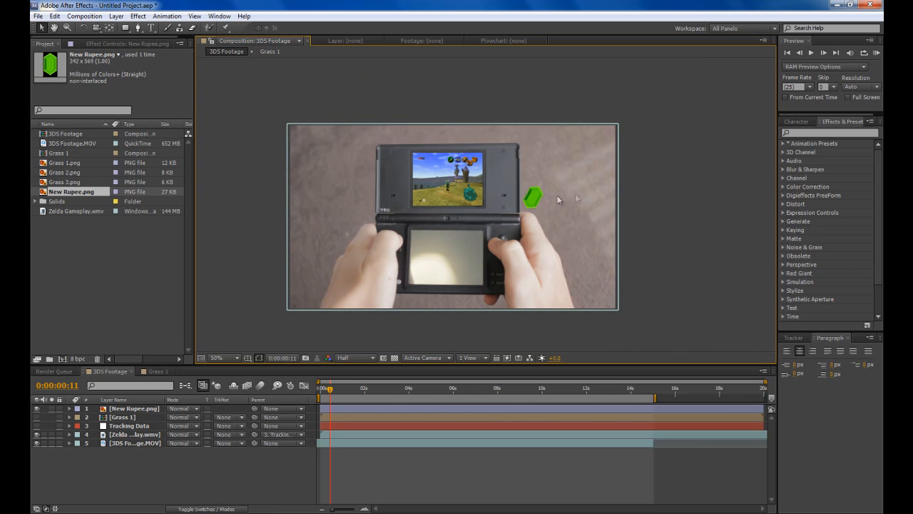
{"action": "mouse_move", "coordinate": [448, 198]}
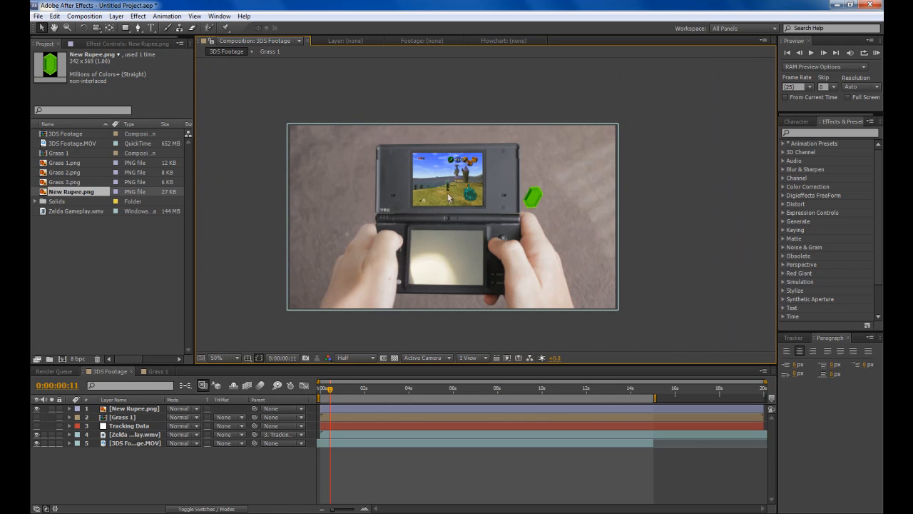
{"action": "mouse_move", "coordinate": [148, 421]}
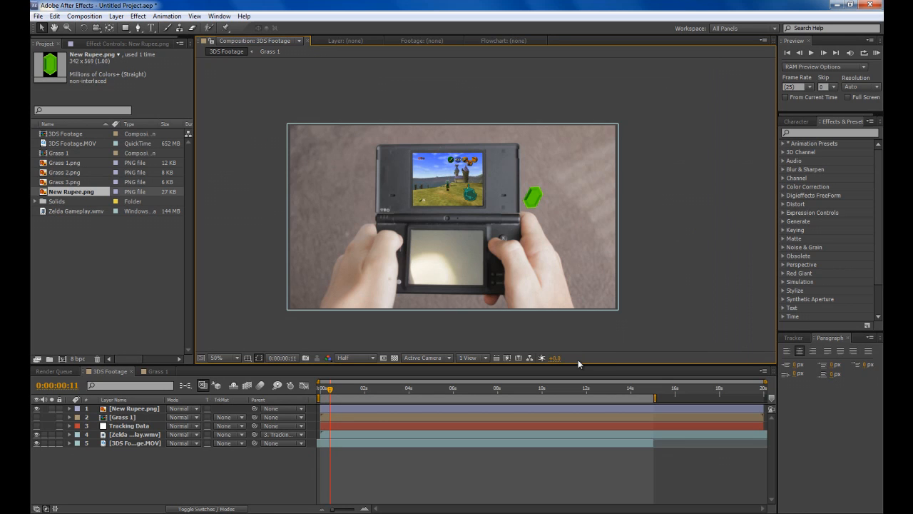
{"action": "mouse_move", "coordinate": [570, 240]}
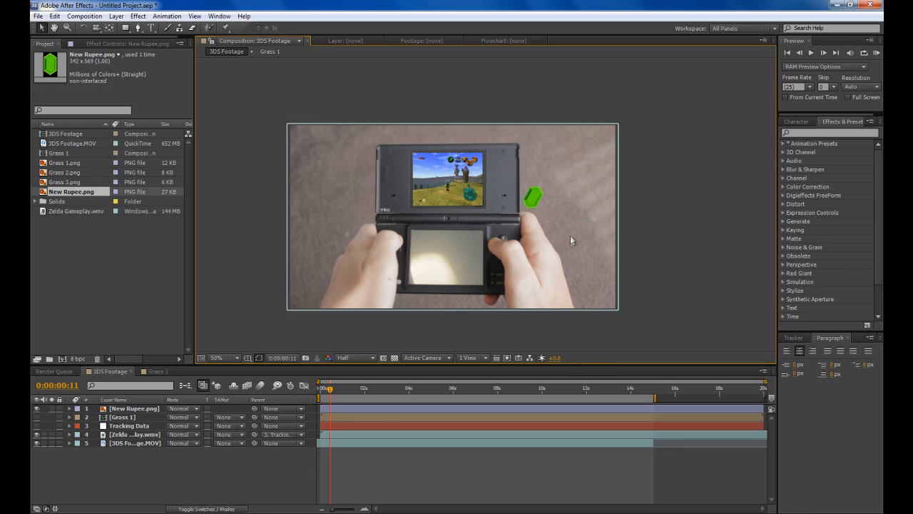
{"action": "mouse_move", "coordinate": [653, 211]}
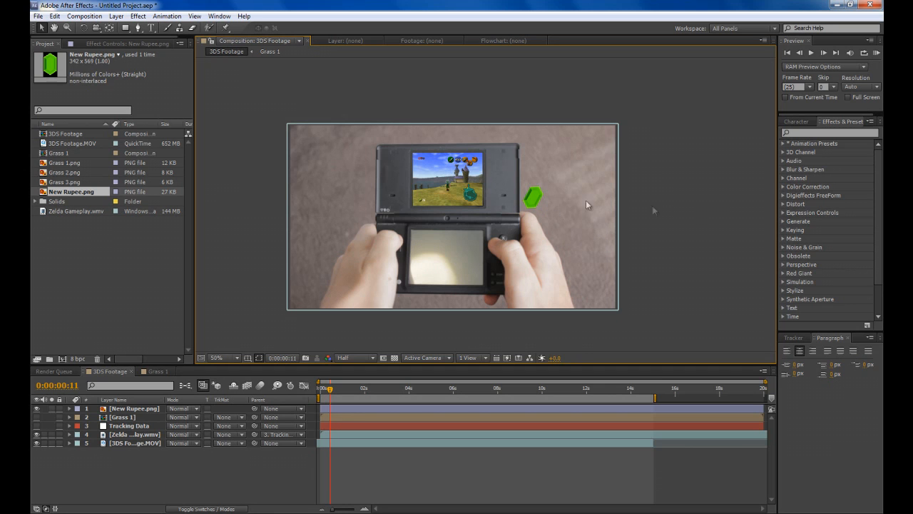
{"action": "left_click", "coordinate": [217, 357]}
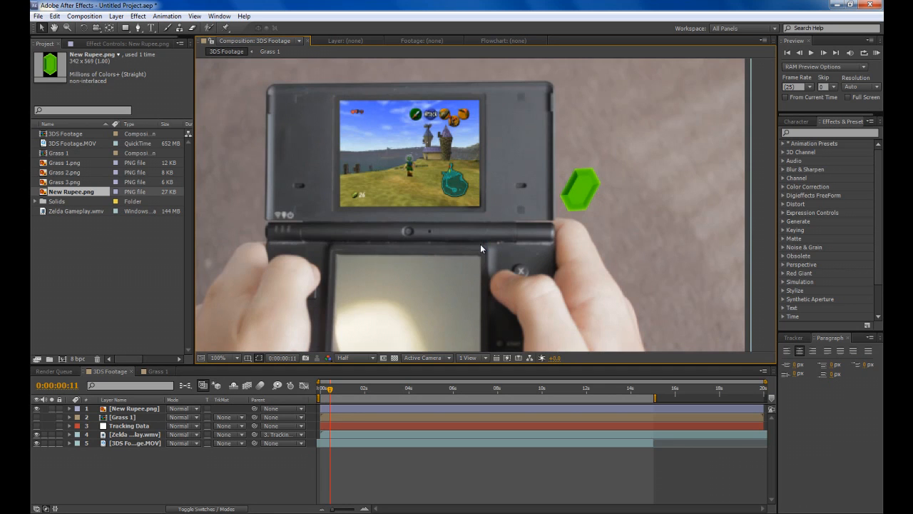
{"action": "left_click", "coordinate": [217, 357]}
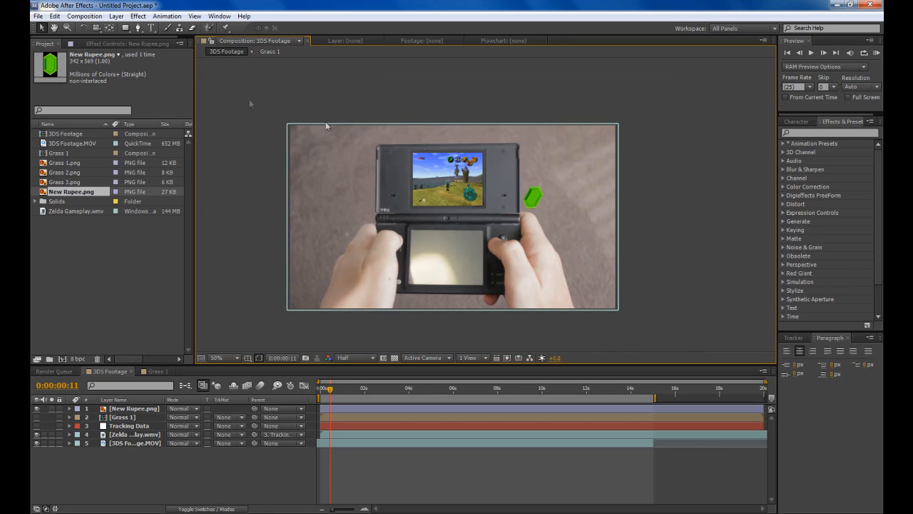
{"action": "mouse_move", "coordinate": [166, 47]}
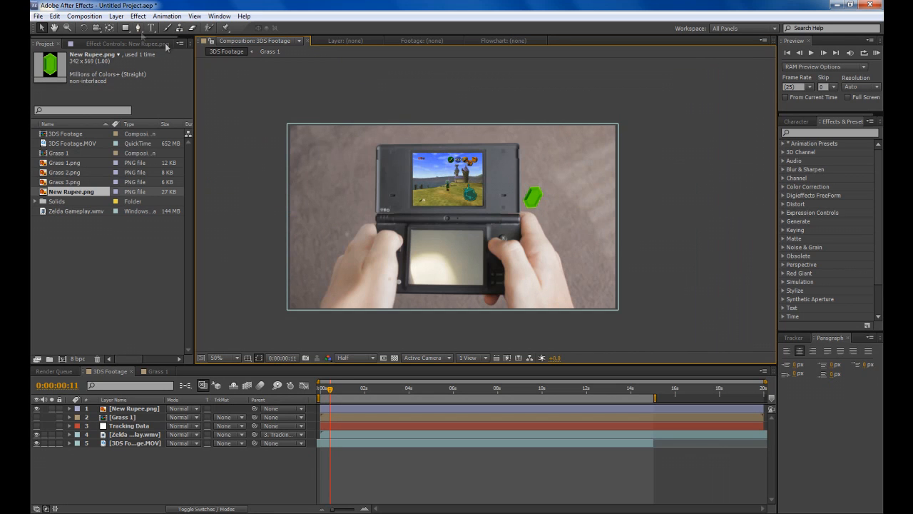
{"action": "mouse_move", "coordinate": [342, 94]}
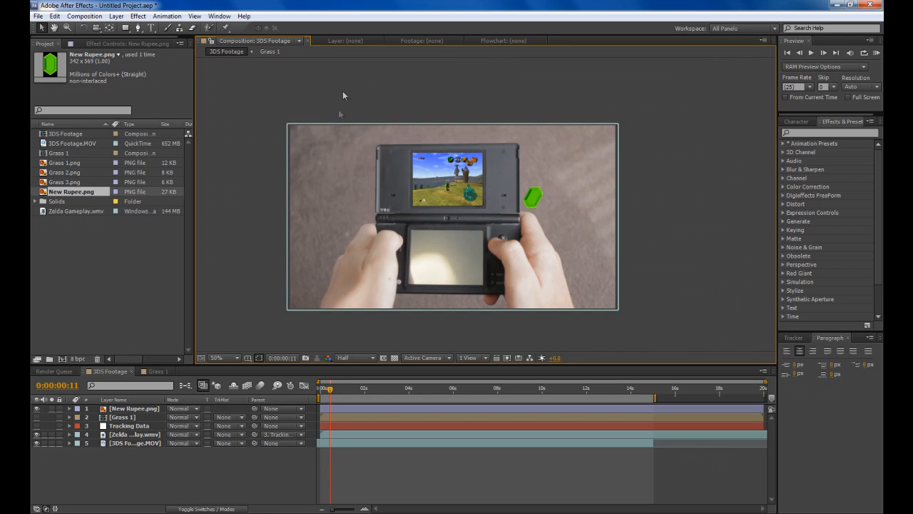
{"action": "mouse_move", "coordinate": [340, 164]}
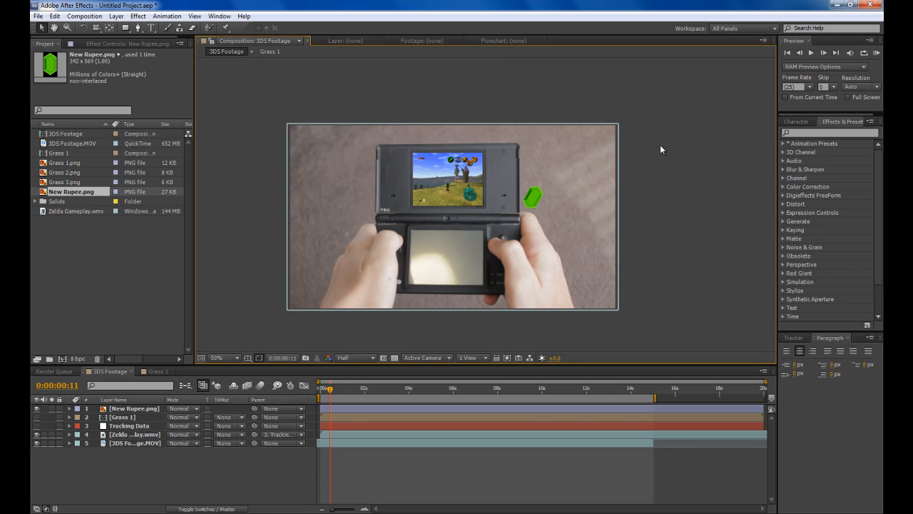
{"action": "mouse_move", "coordinate": [683, 132]}
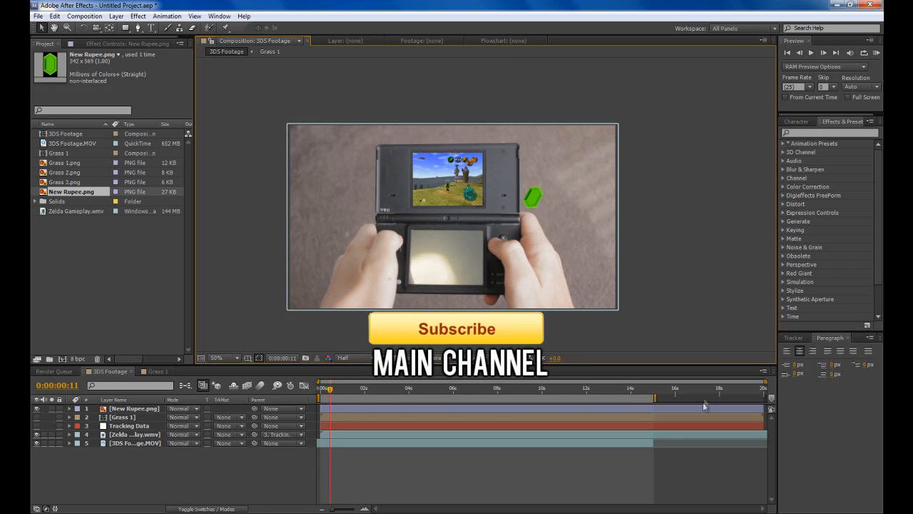
{"action": "mouse_move", "coordinate": [529, 60]}
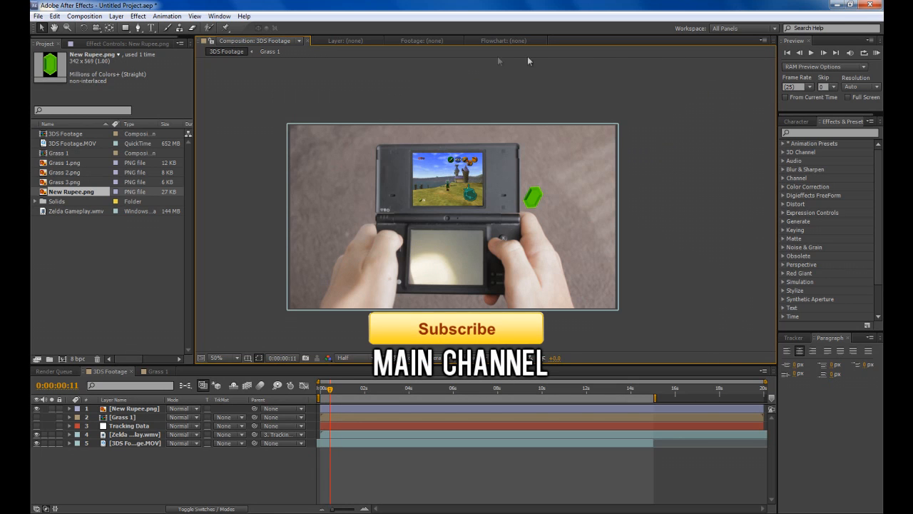
{"action": "mouse_move", "coordinate": [231, 364]}
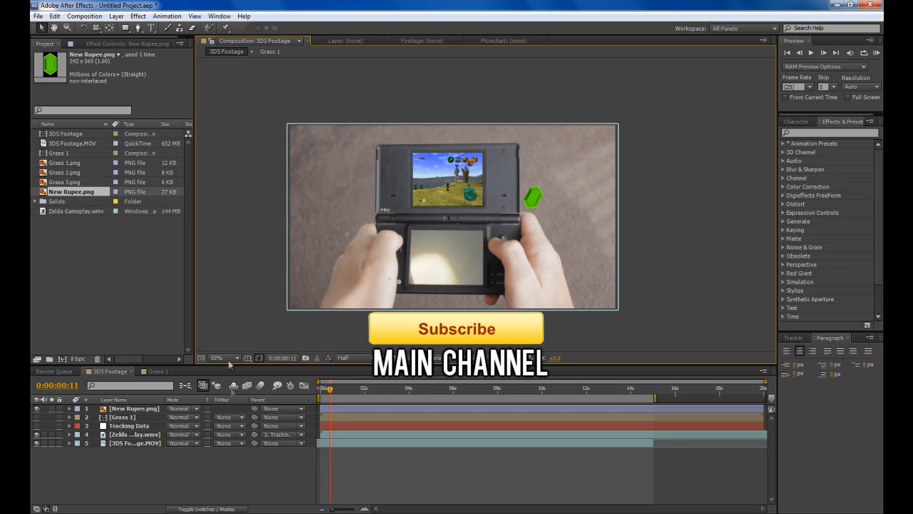